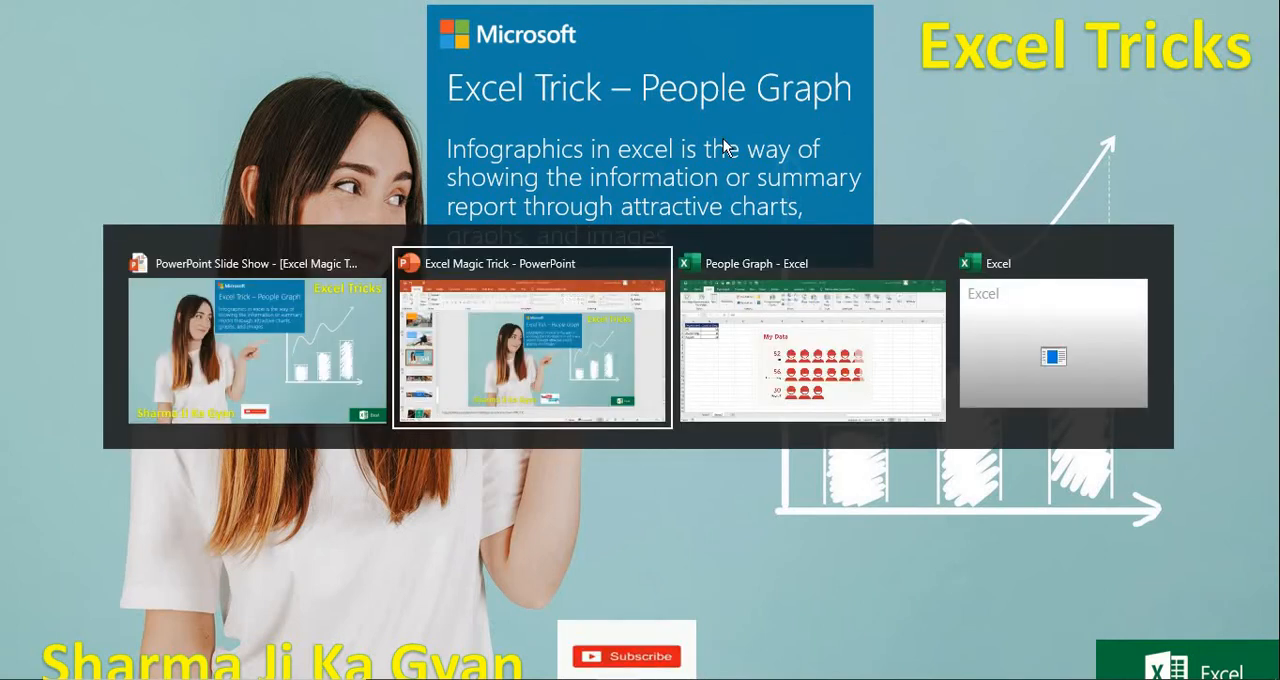
- Switch to the People Graph workbook showing the INNOVATOR EVENTS graph on Sheet1
left_click(812, 350)
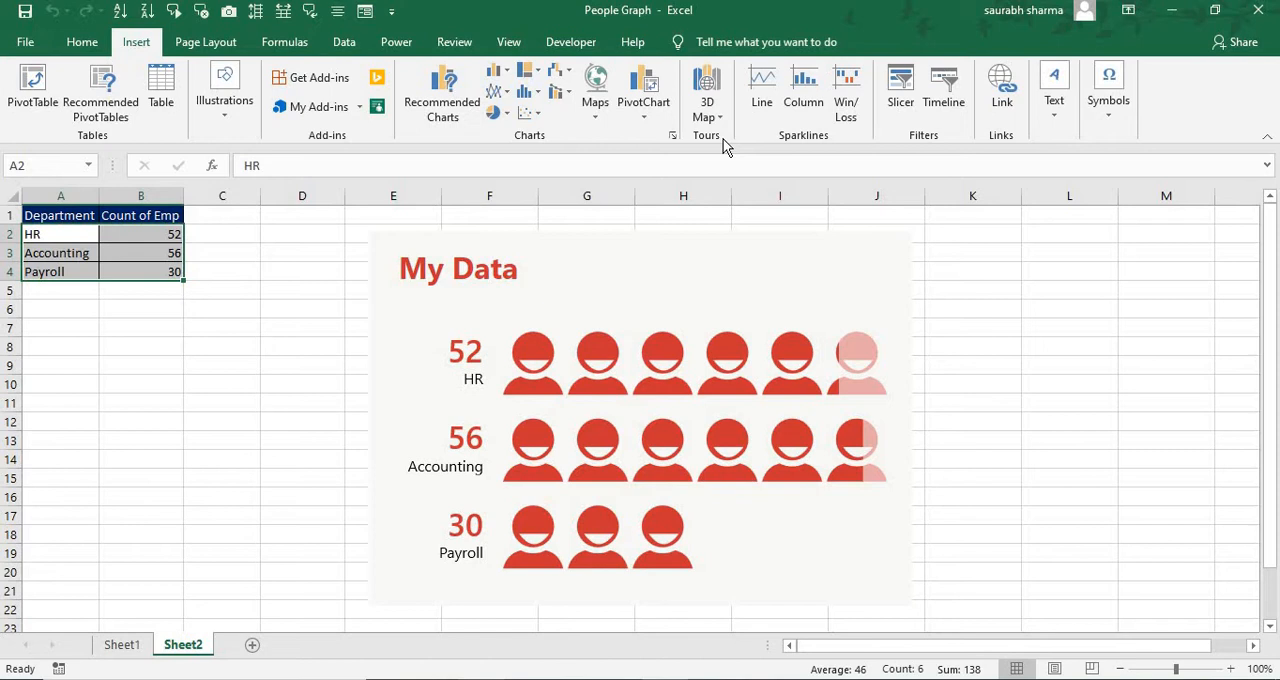
mouse_move(145, 618)
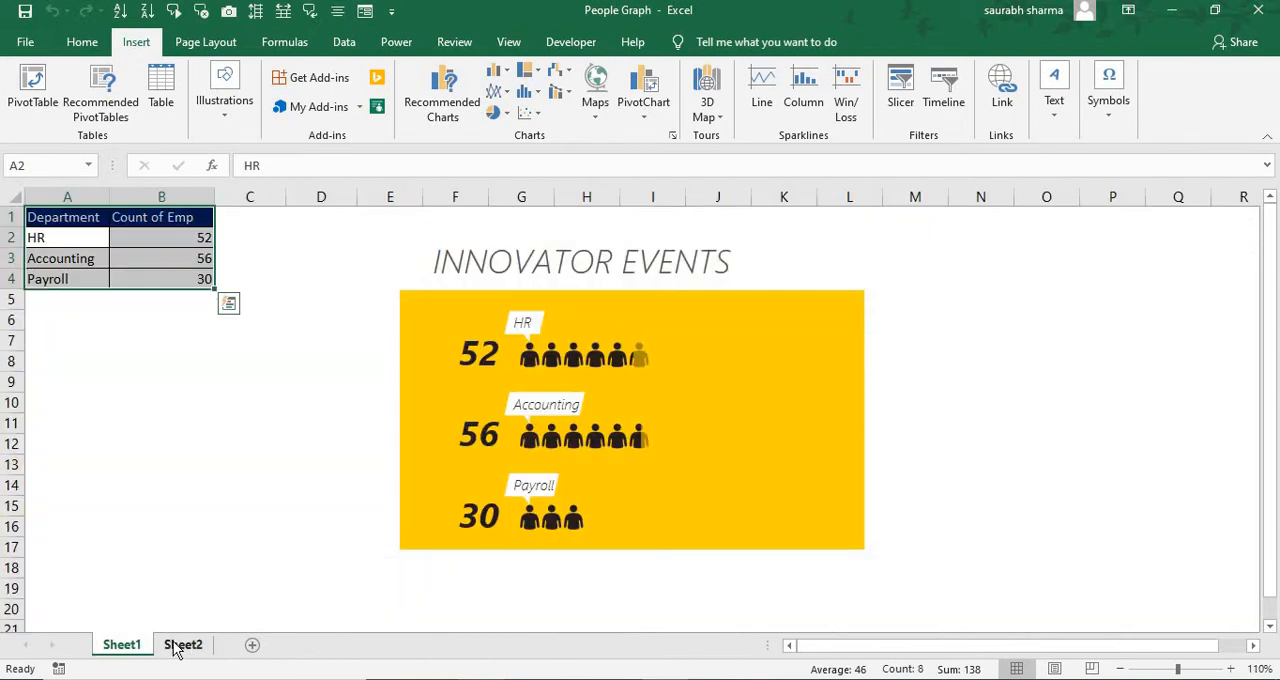
- Go to Sheet2 with the department table and add a blank Sheet3
left_click(183, 644)
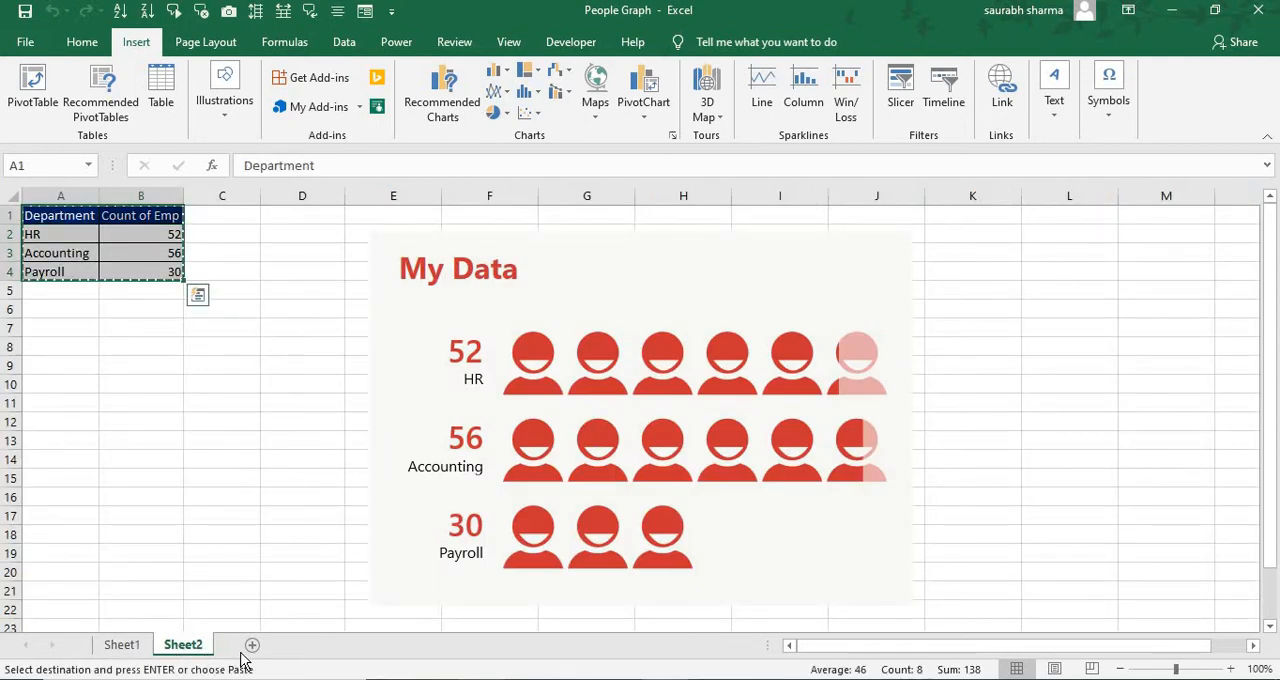
left_click(252, 644)
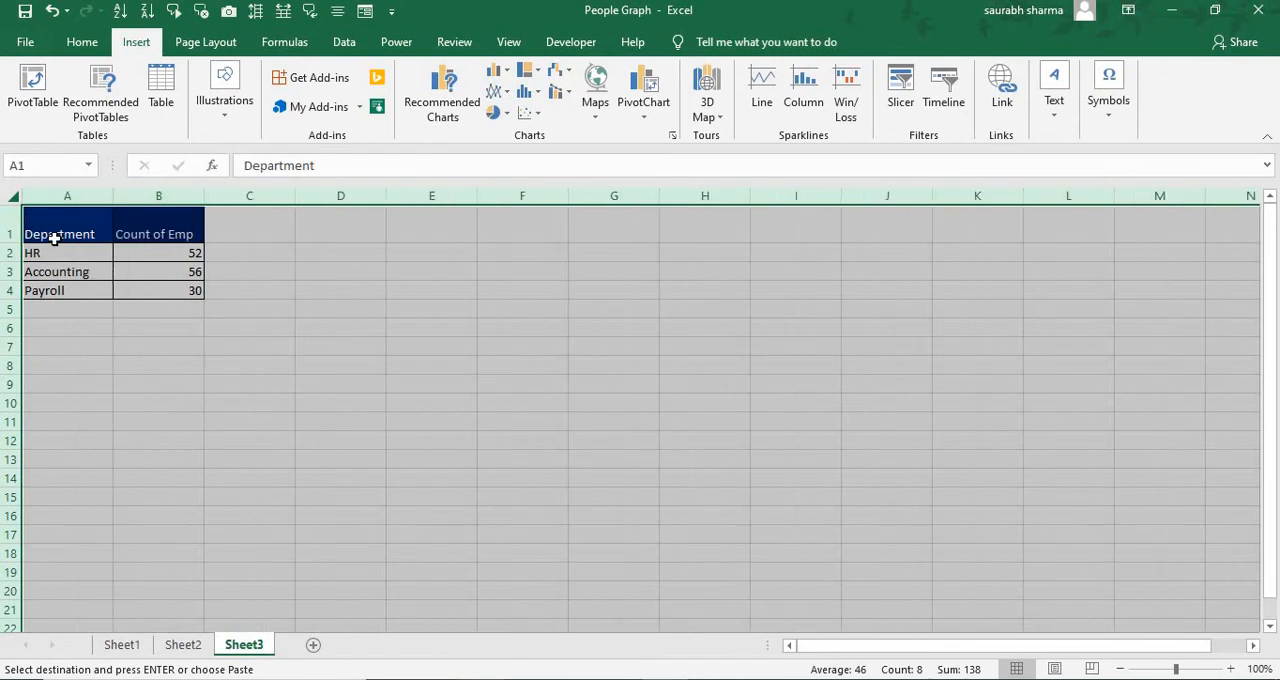
scroll("up", 3)
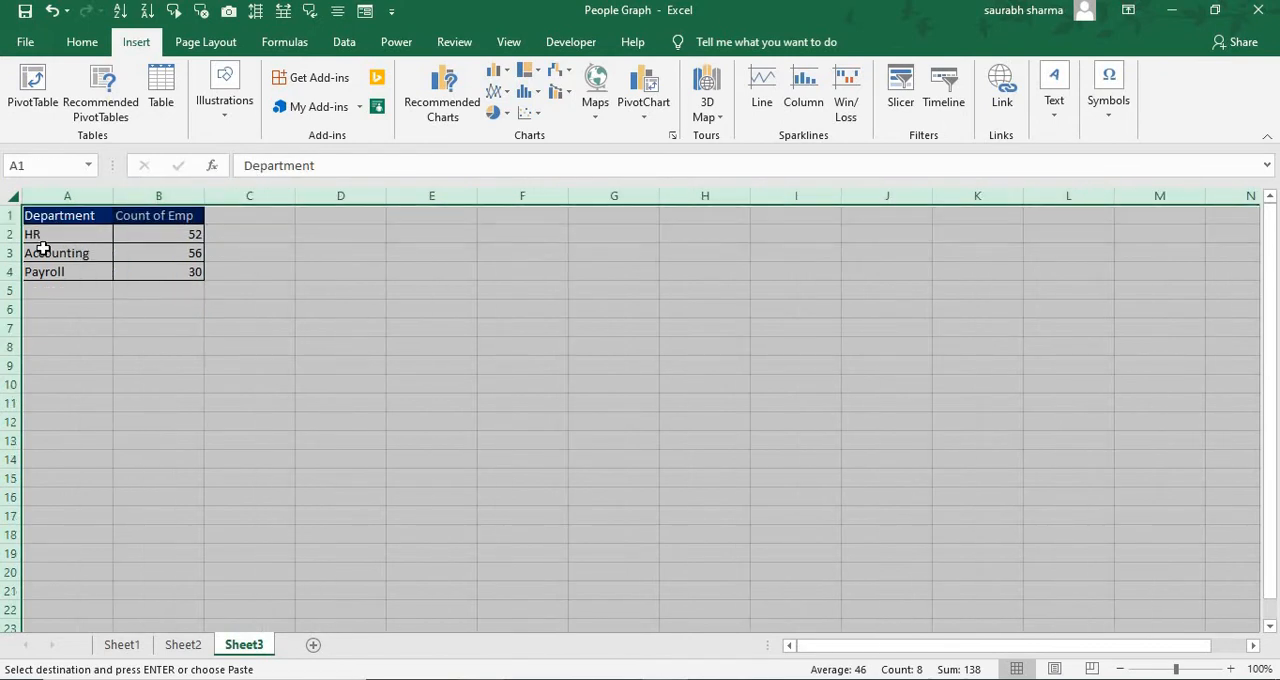
left_click(56, 252)
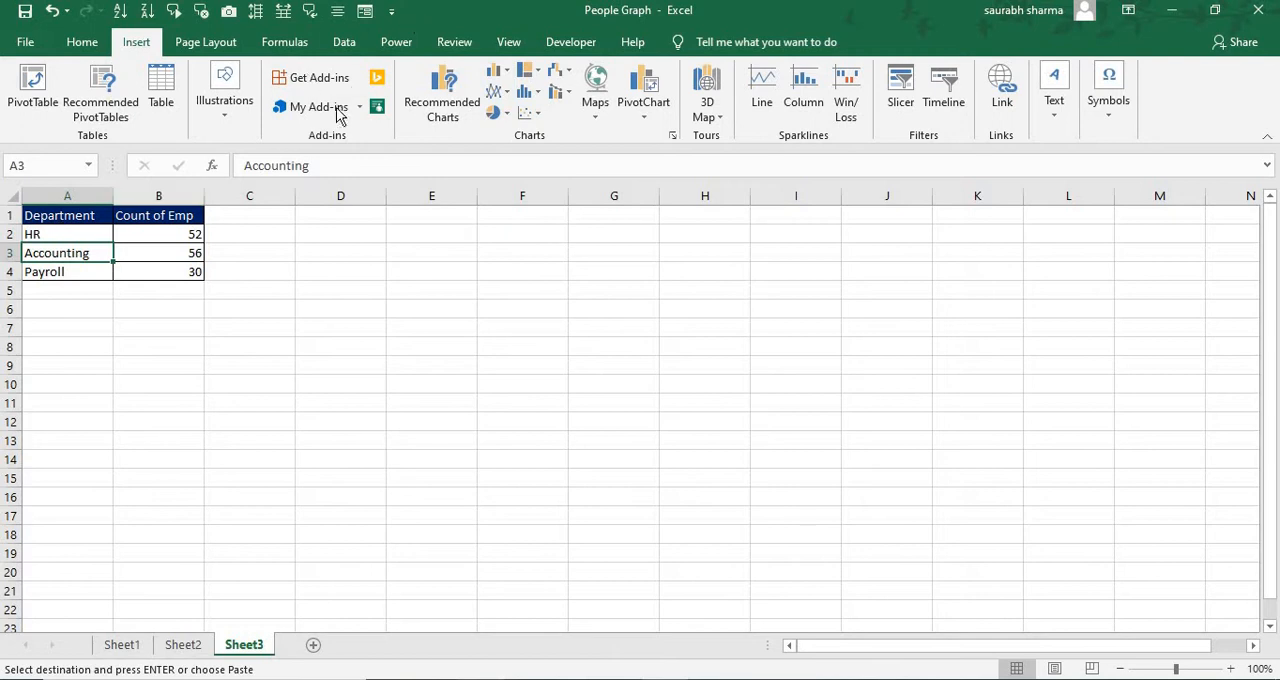
mouse_move(377, 105)
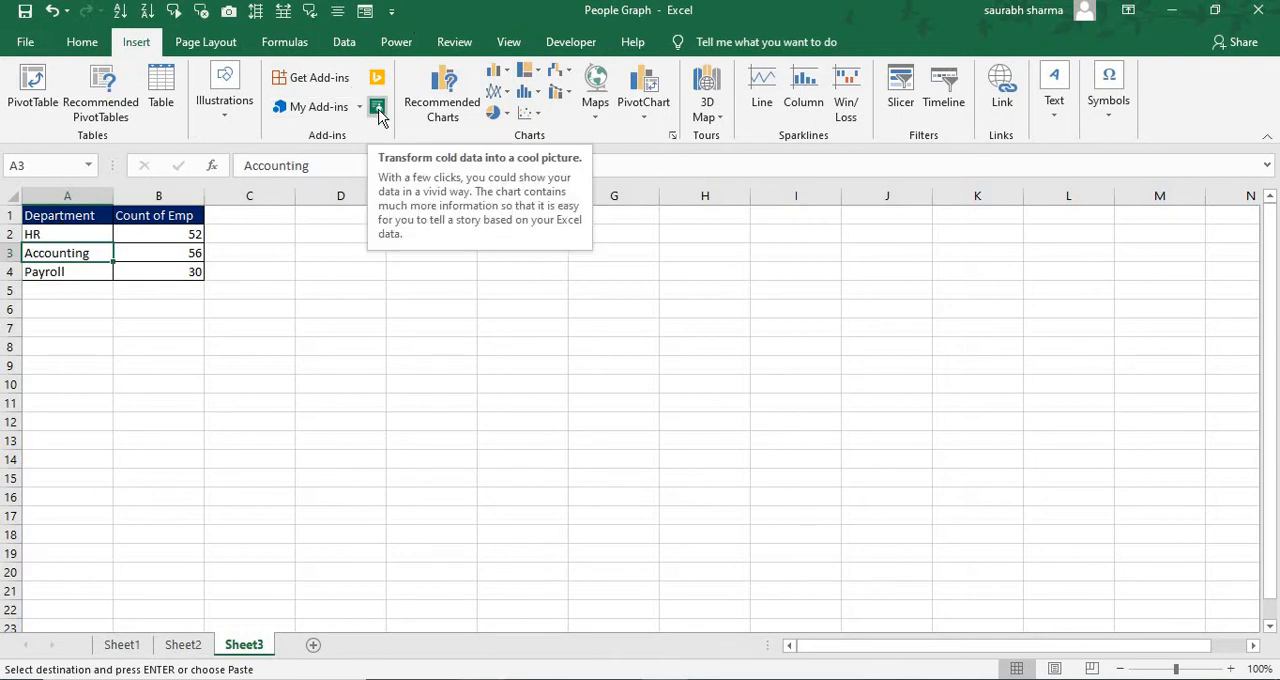
mouse_move(390, 95)
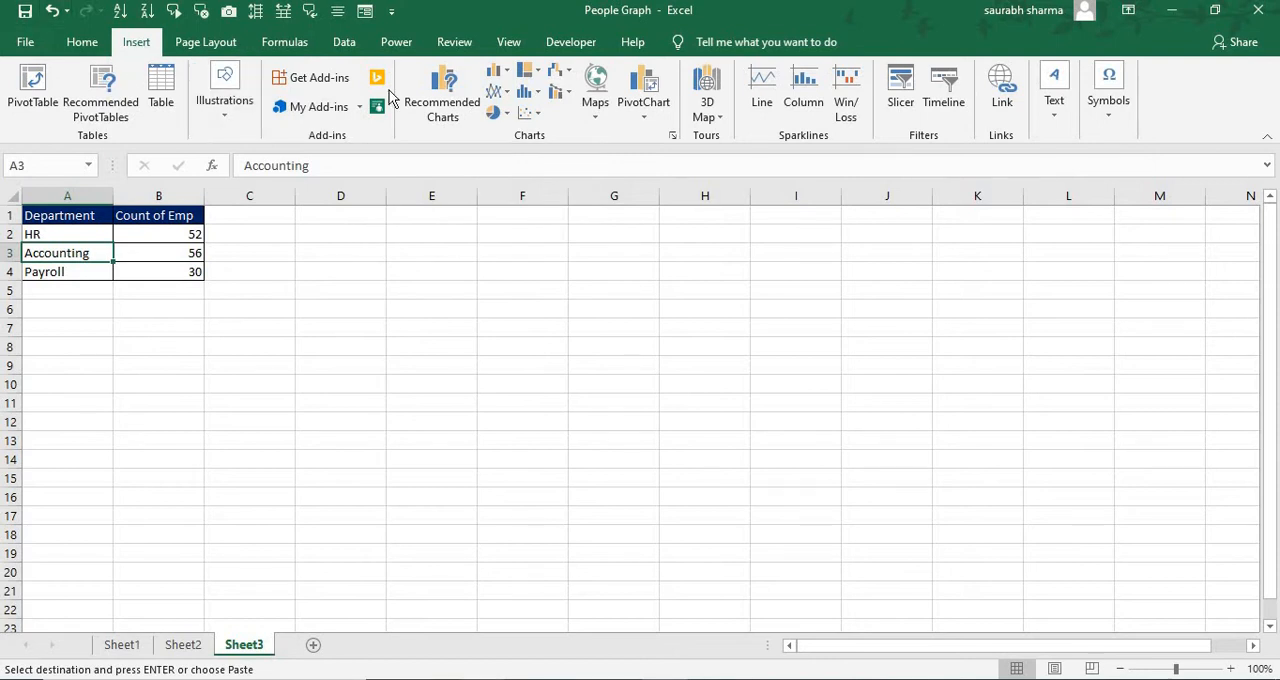
mouse_move(377, 107)
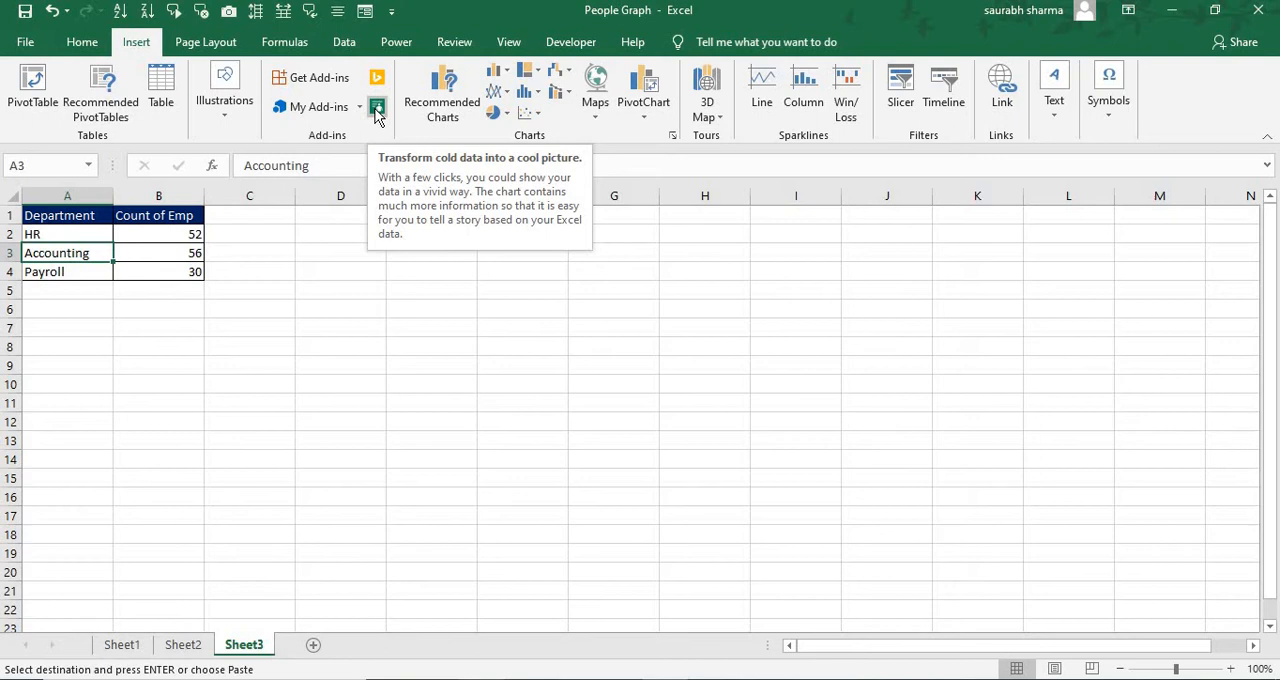
mouse_move(343, 150)
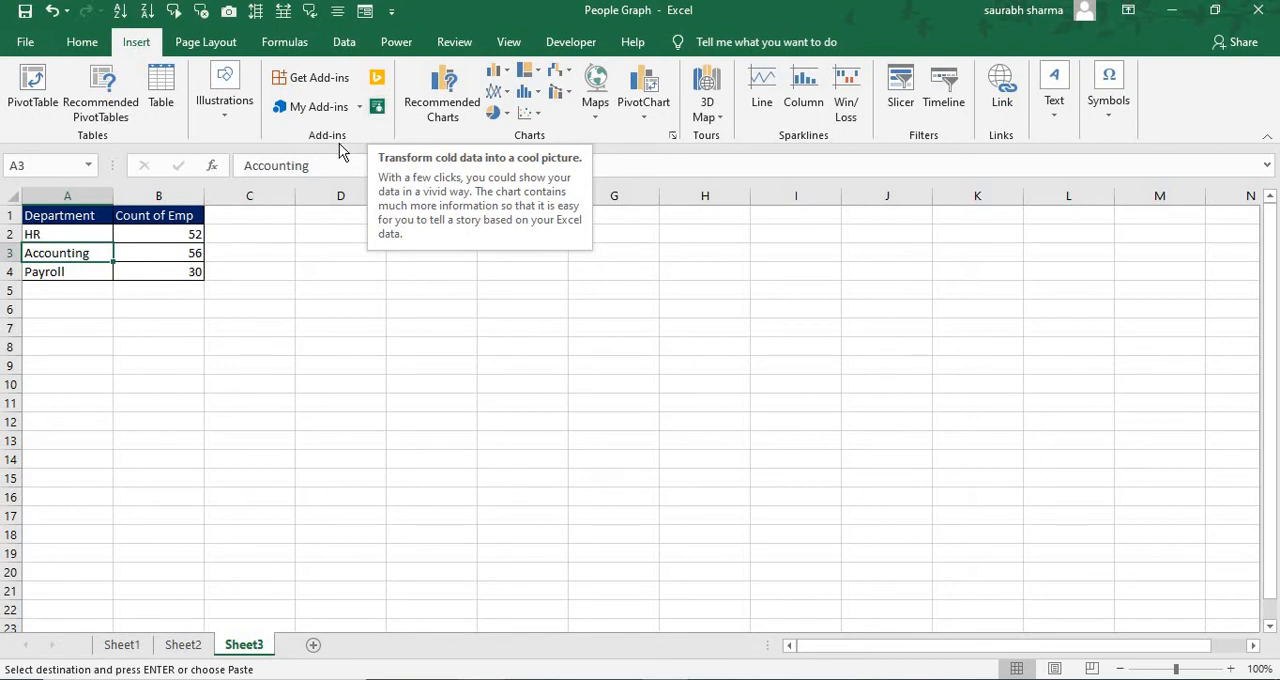
mouse_move(377, 107)
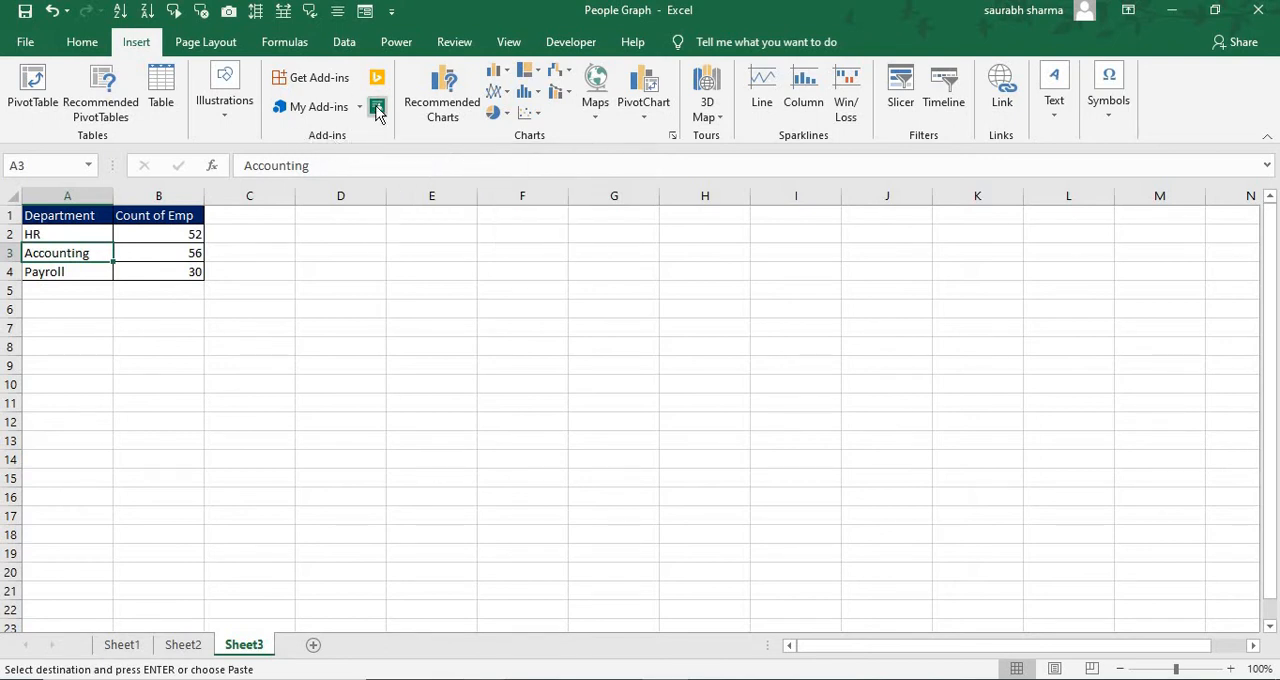
- Insert the People Graph add-in on Sheet3 with its sample graphic
left_click(378, 107)
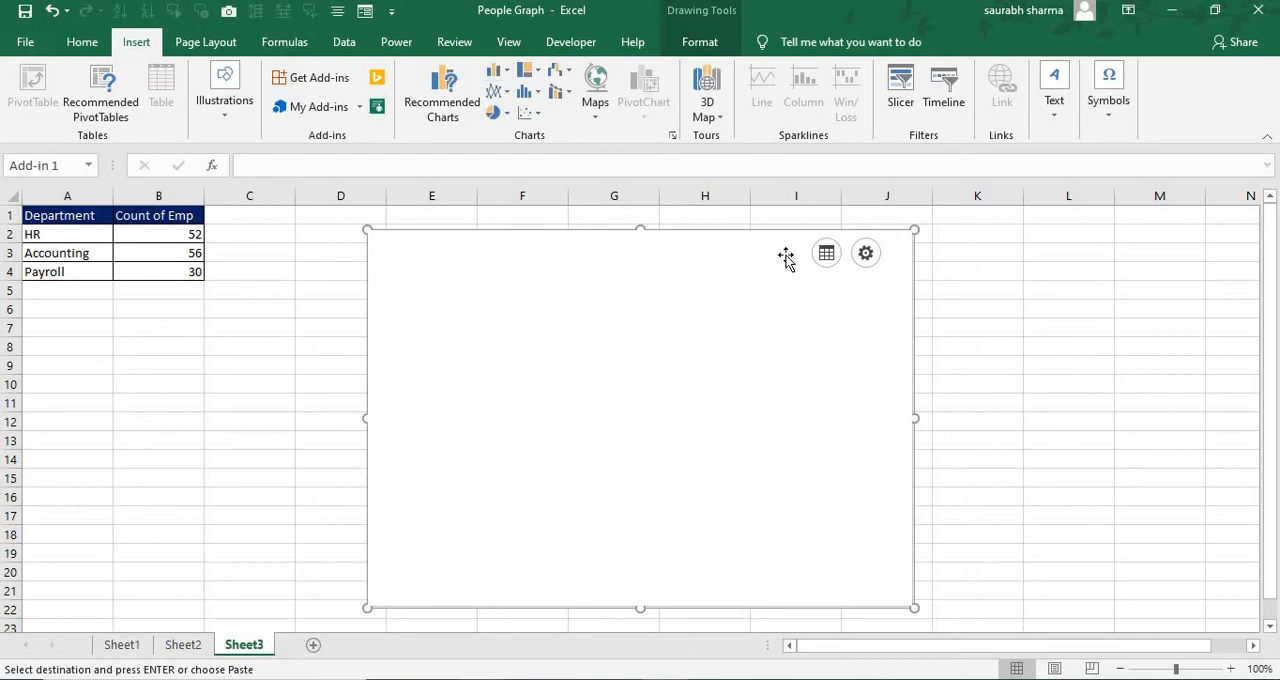
mouse_move(778, 298)
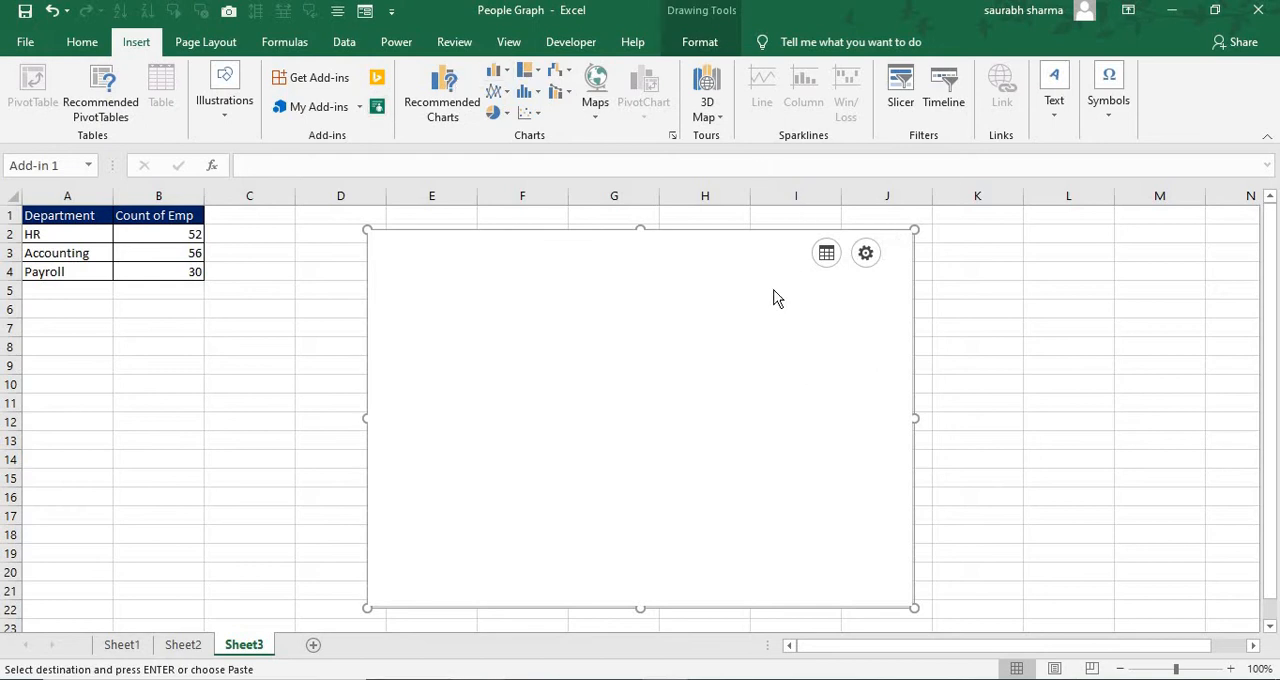
left_click(826, 252)
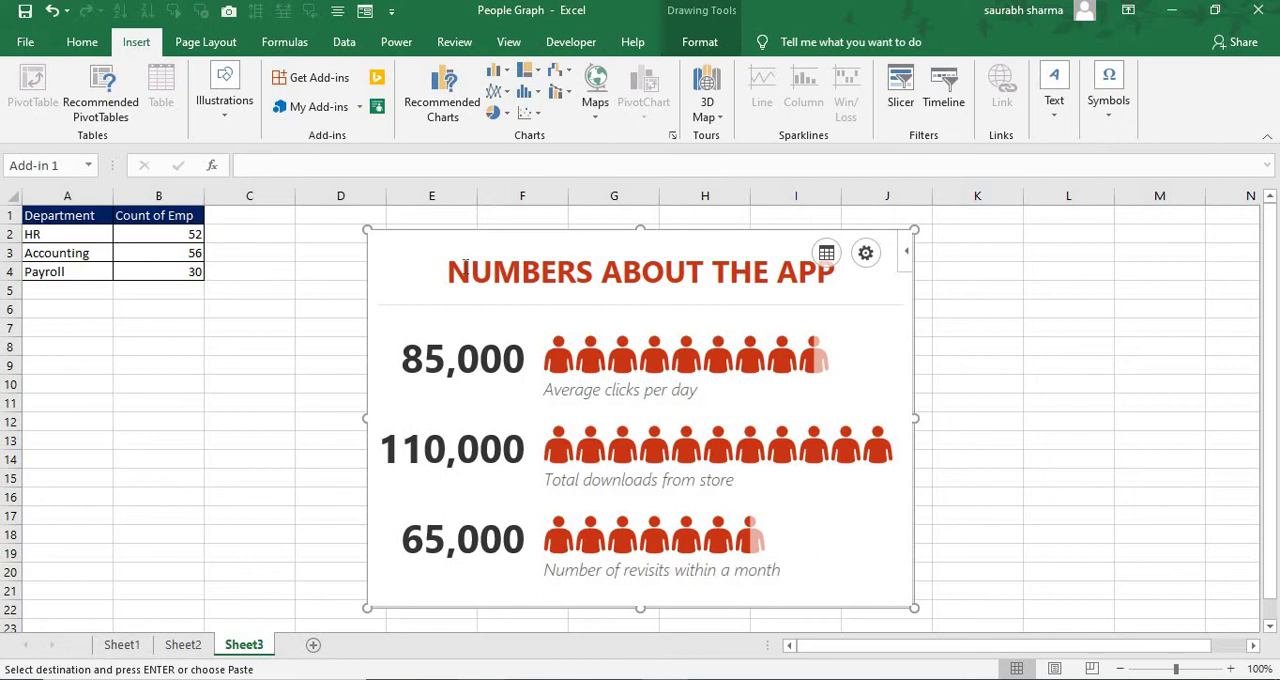
mouse_move(980, 241)
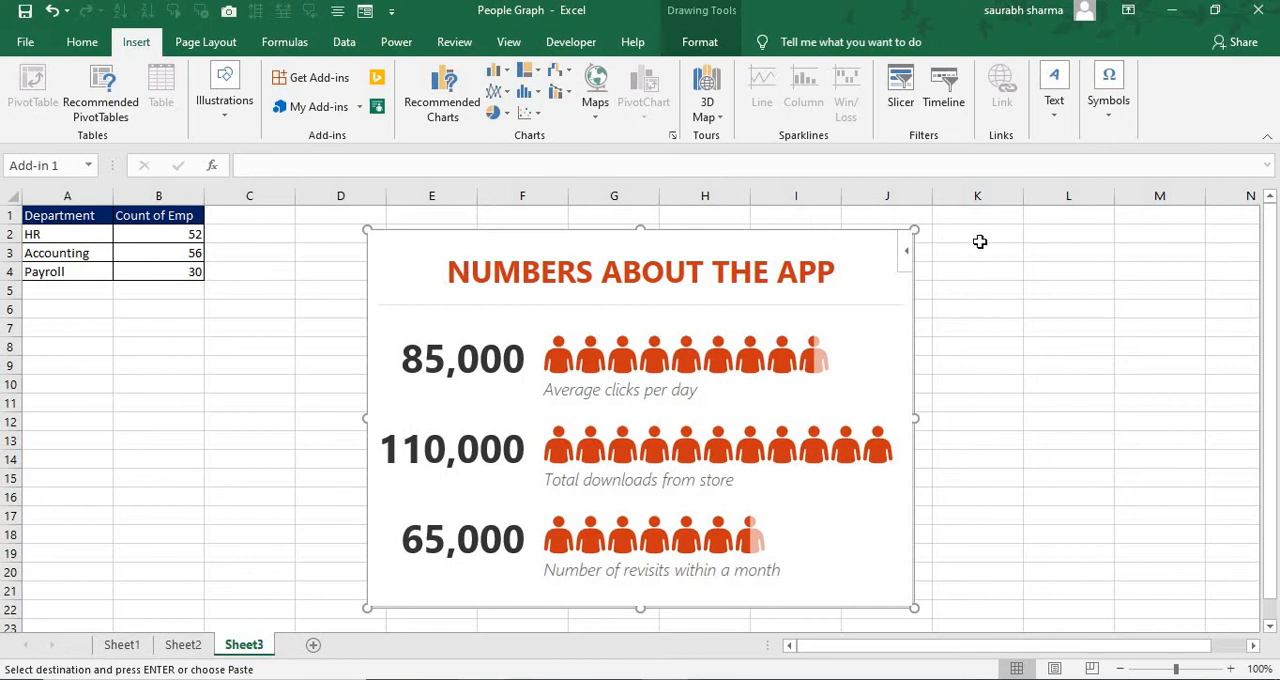
mouse_move(848, 261)
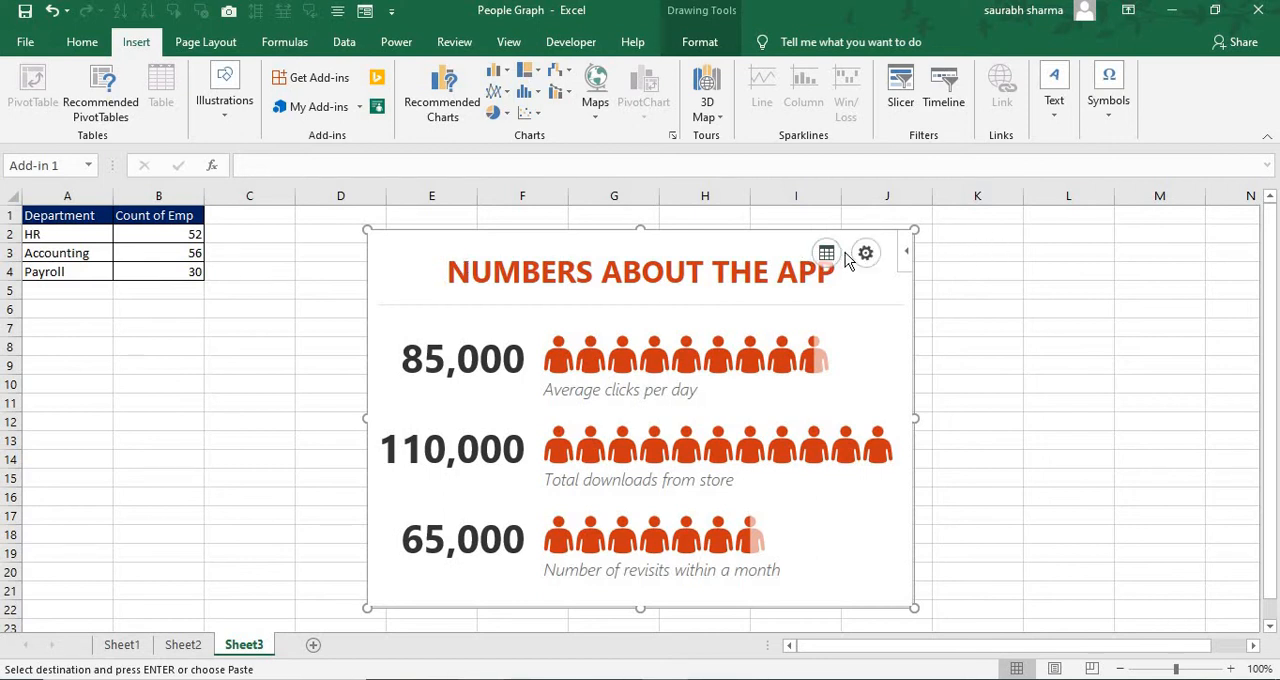
- Select A2:B4 (HR, Accounting, Payroll with counts) as the graph's data
left_click(825, 252)
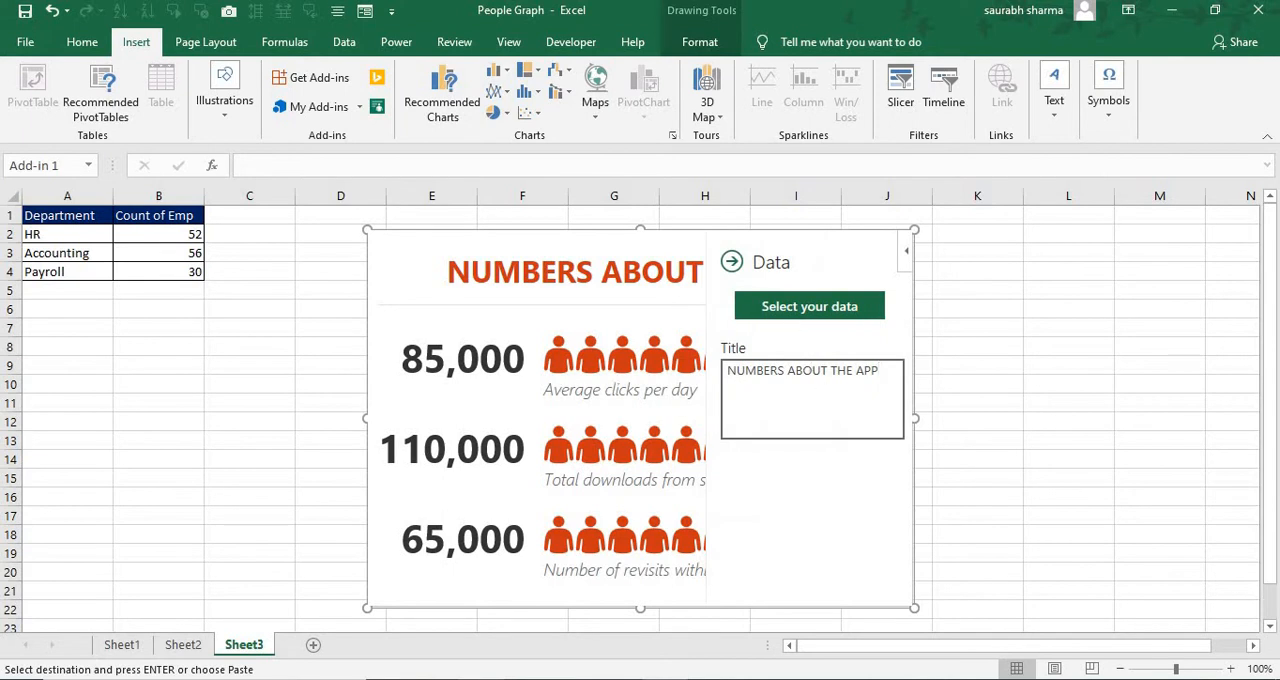
left_click(809, 306)
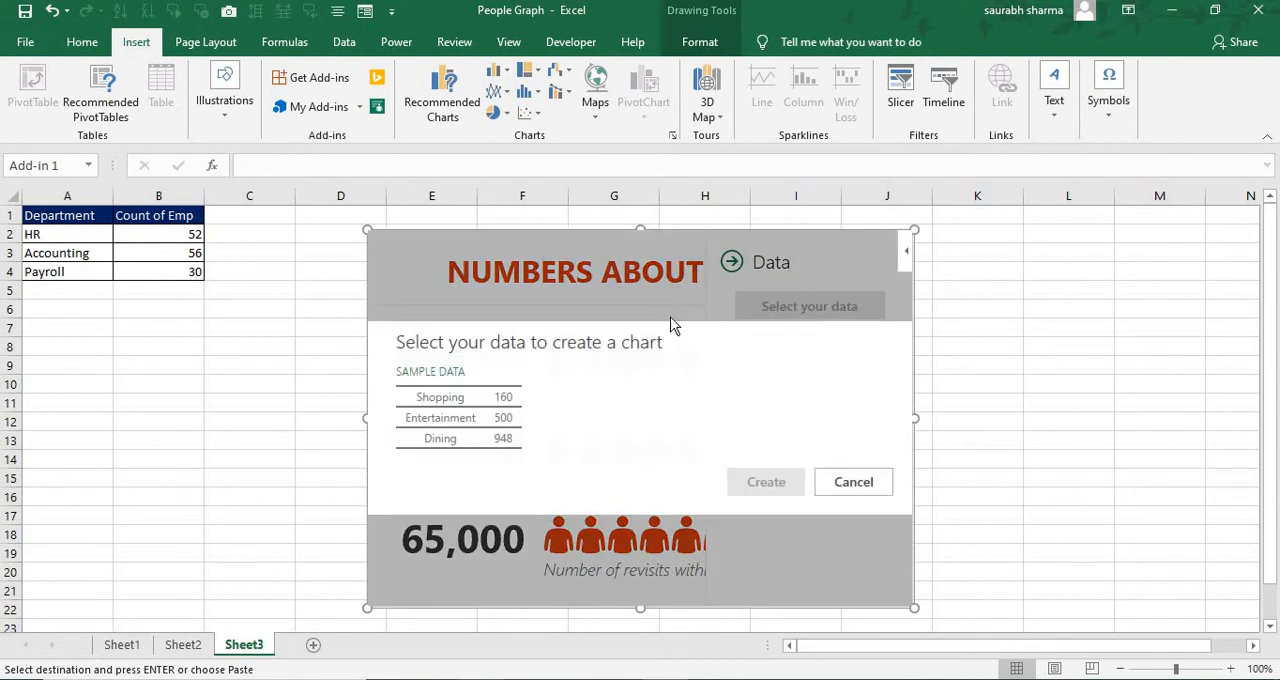
left_click(56, 252)
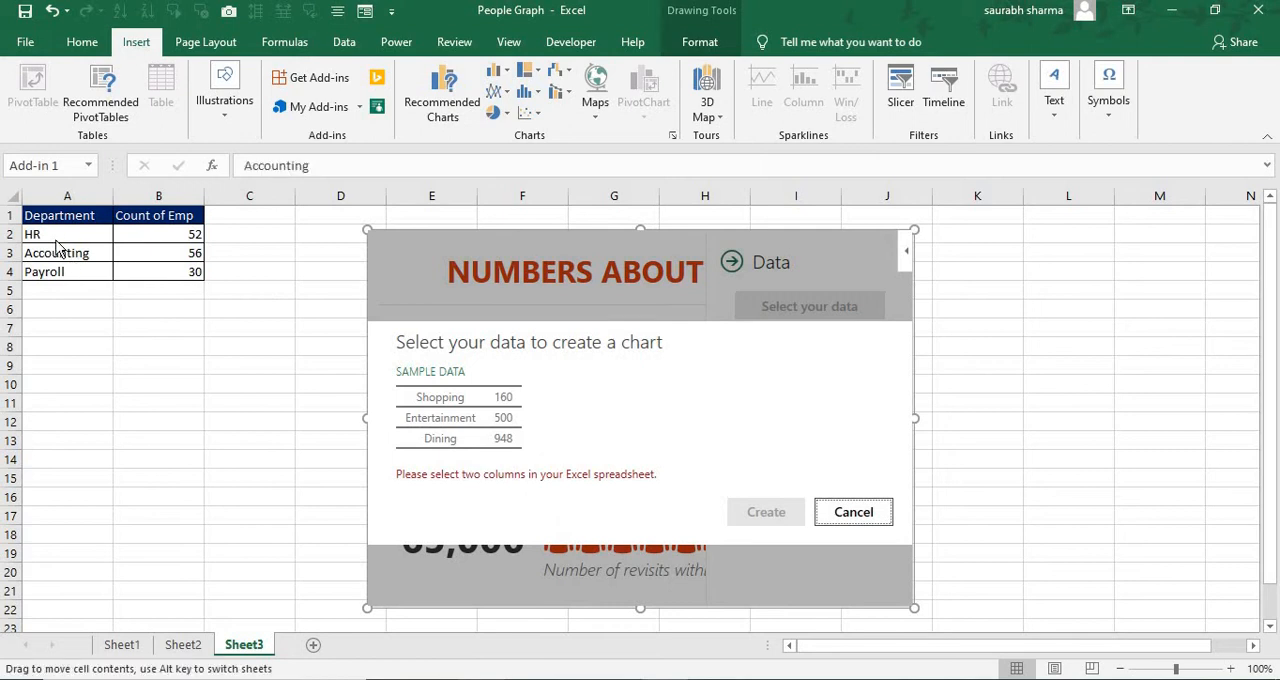
left_click(32, 234)
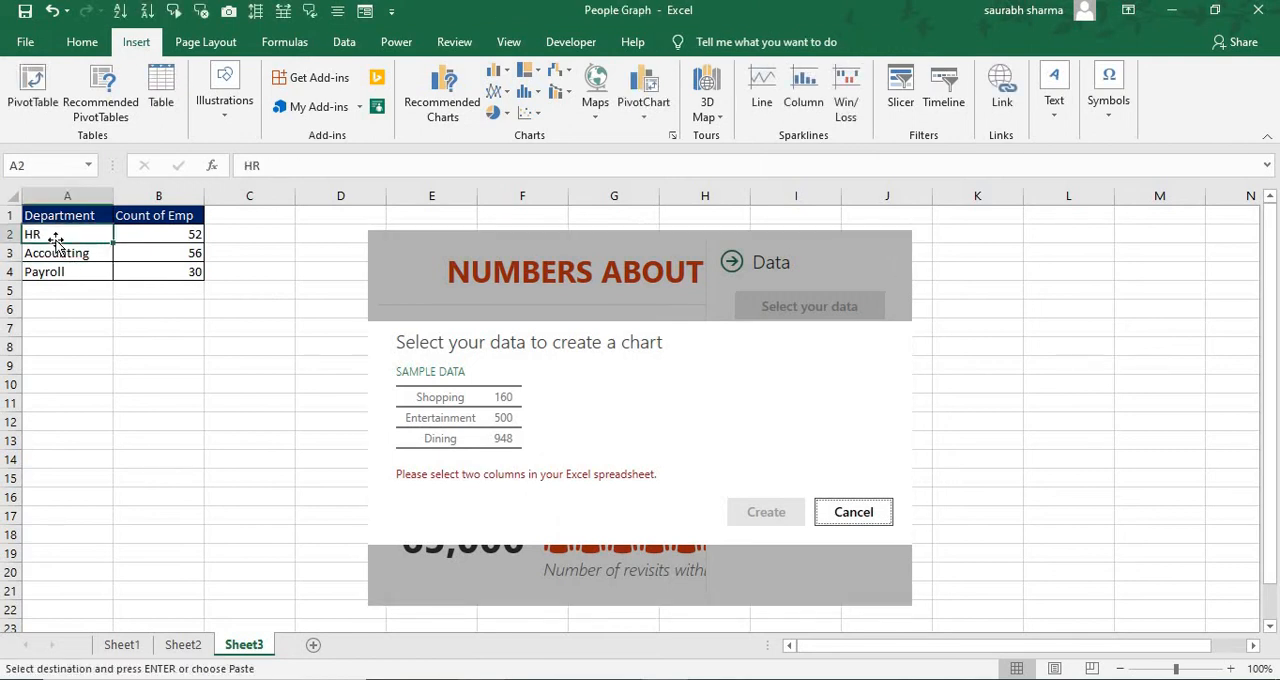
left_click_drag(57, 234, 158, 253)
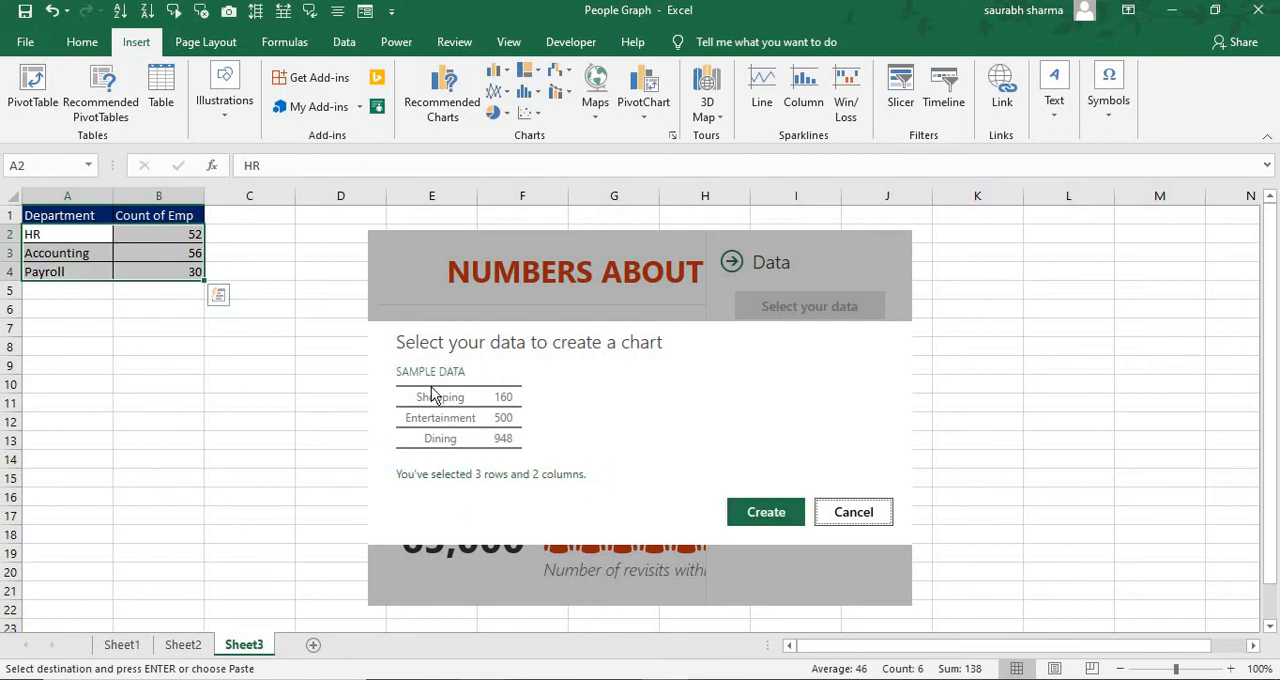
mouse_move(156, 327)
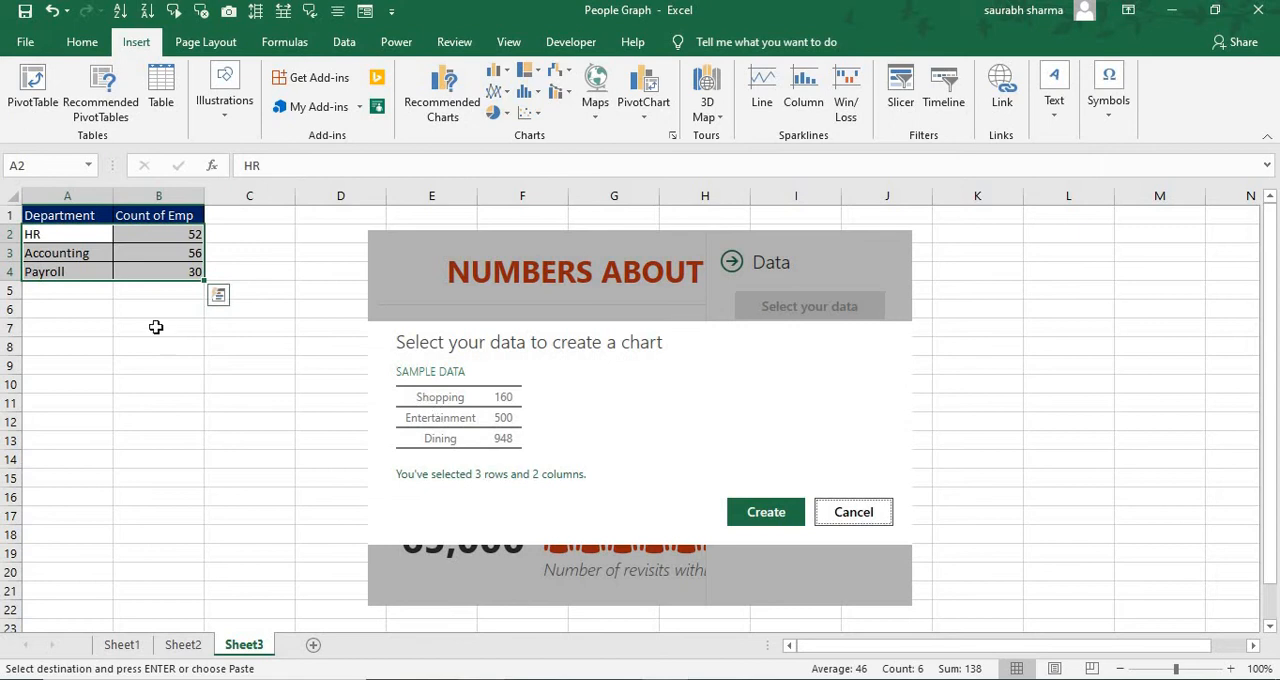
mouse_move(498, 558)
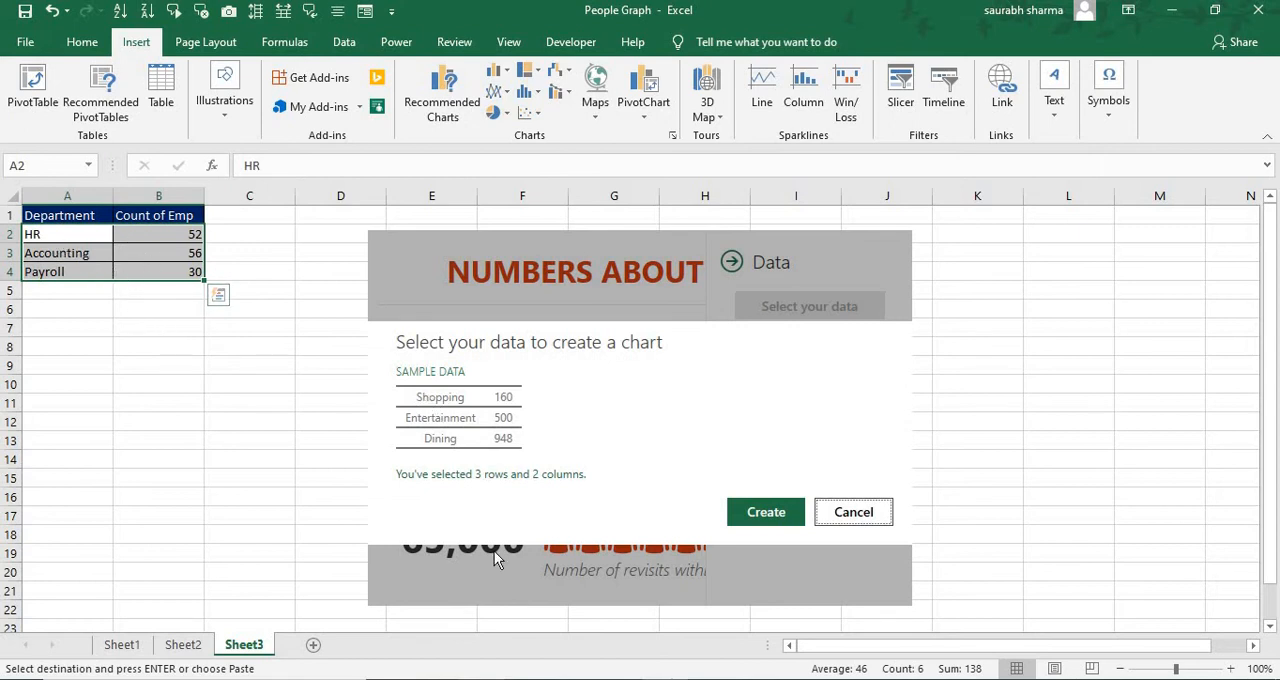
mouse_move(493, 479)
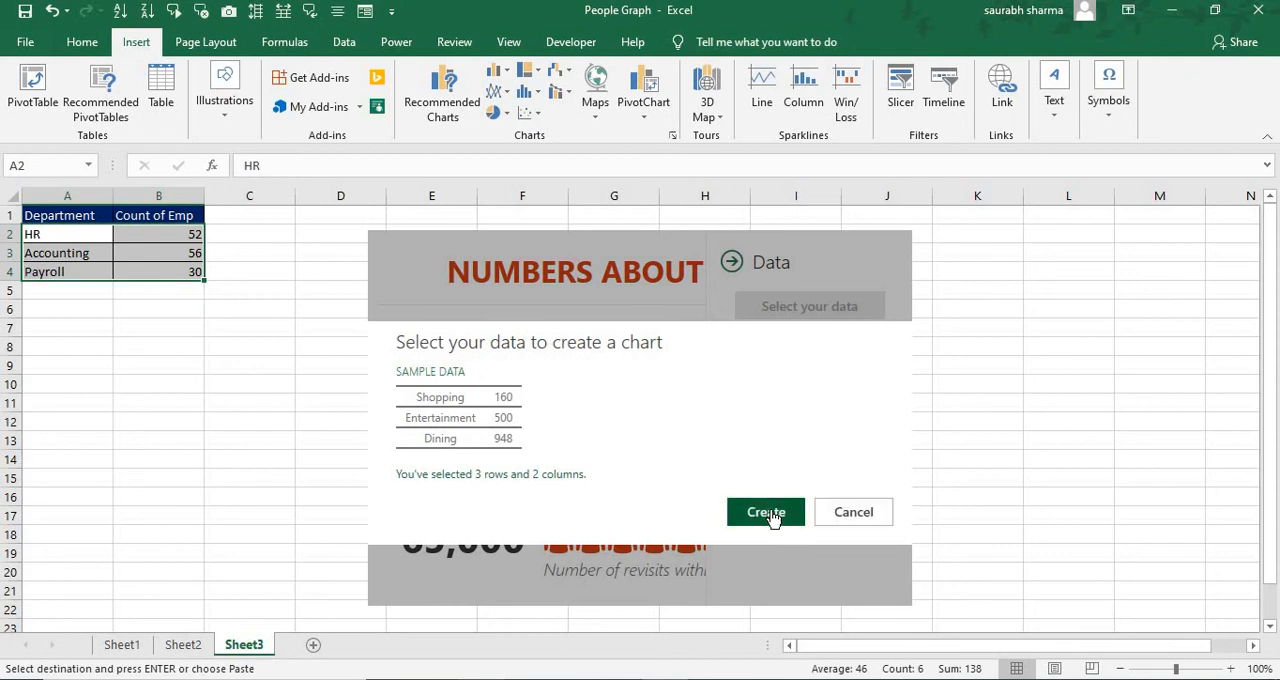
- Create the graph showing HR 52, Accounting 56 and Payroll 30, then reopen its data settings
left_click(765, 511)
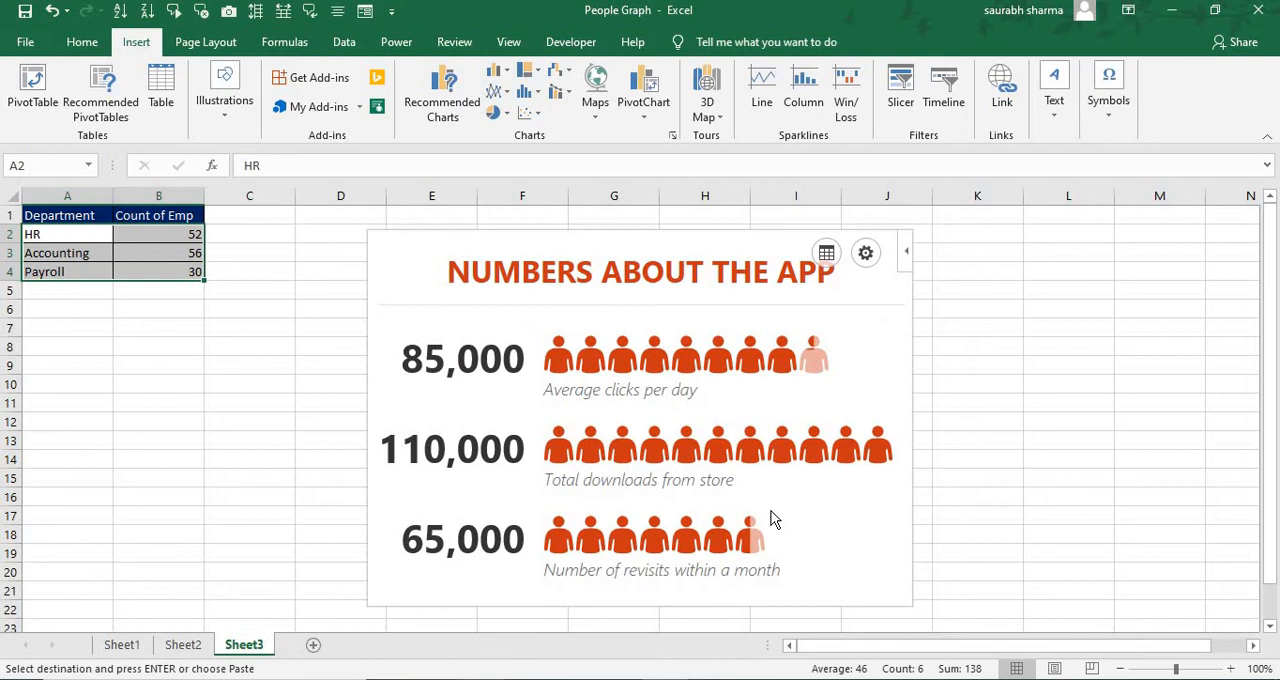
left_click(826, 252)
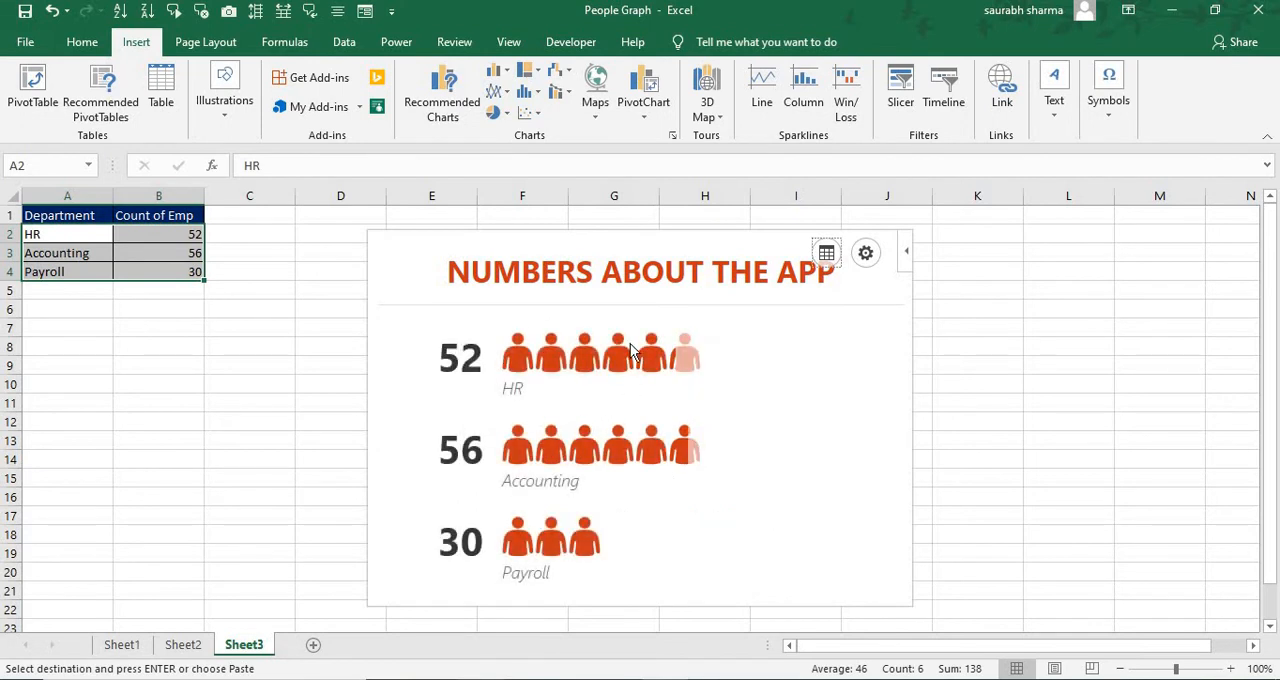
mouse_move(480, 460)
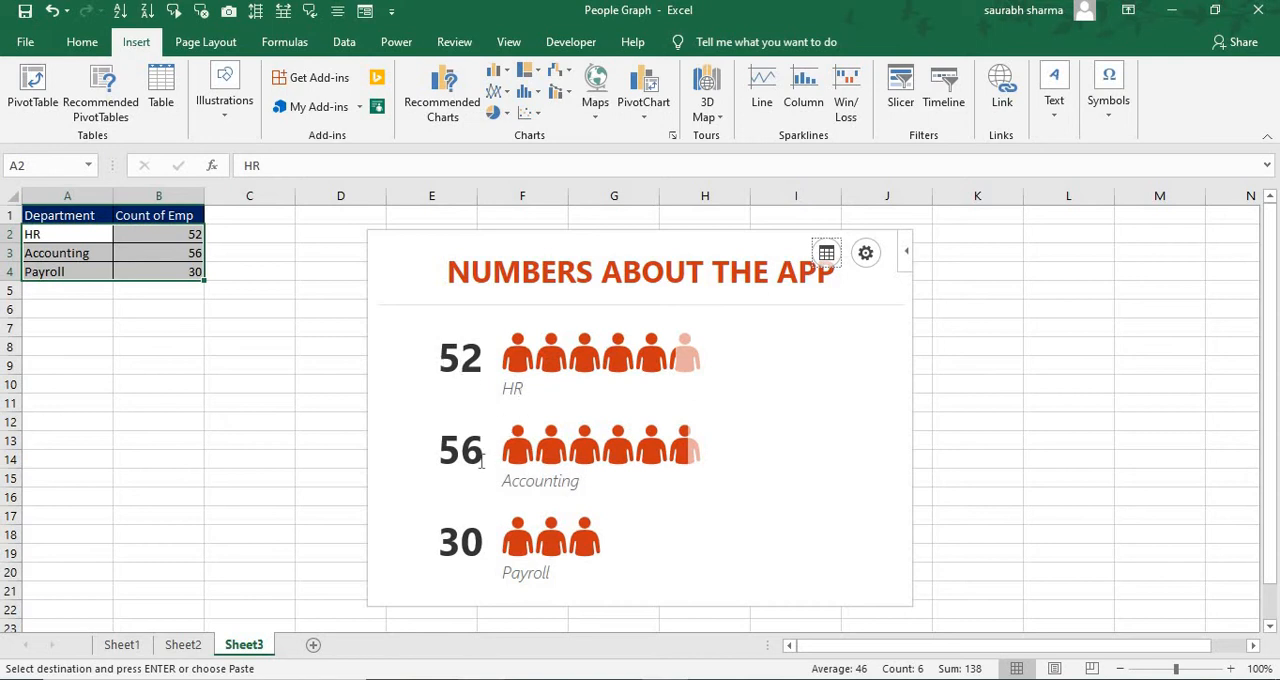
mouse_move(587, 557)
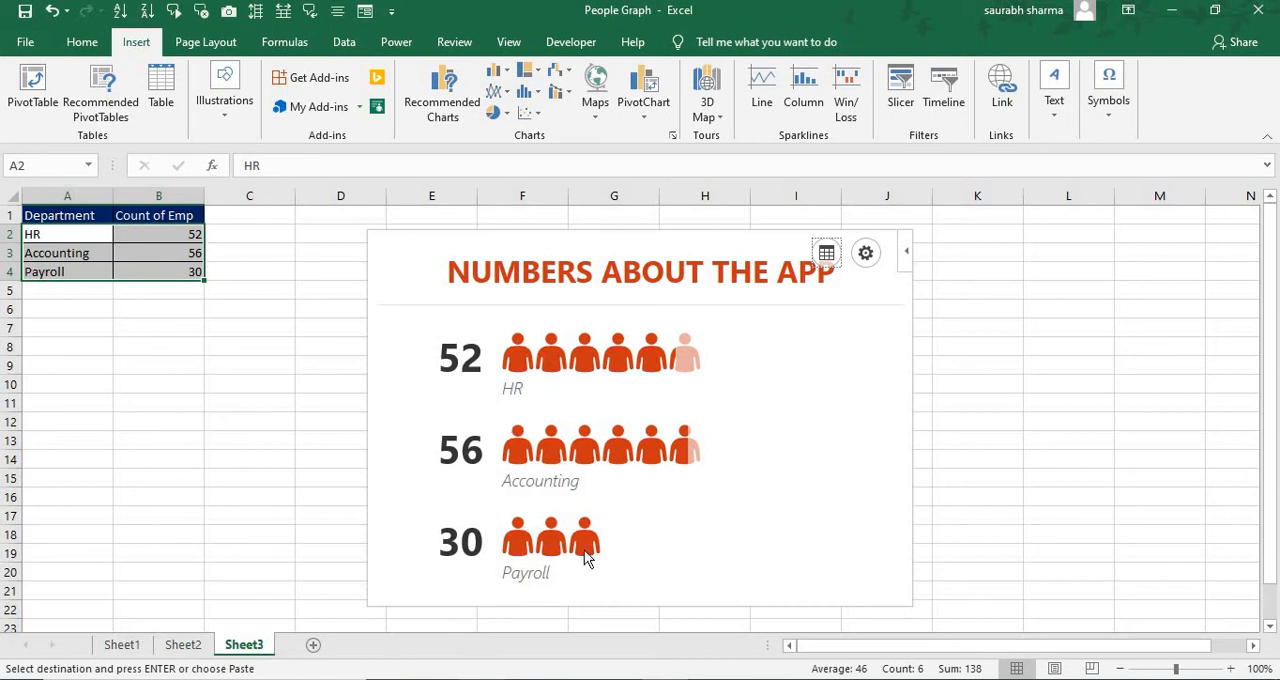
mouse_move(865, 253)
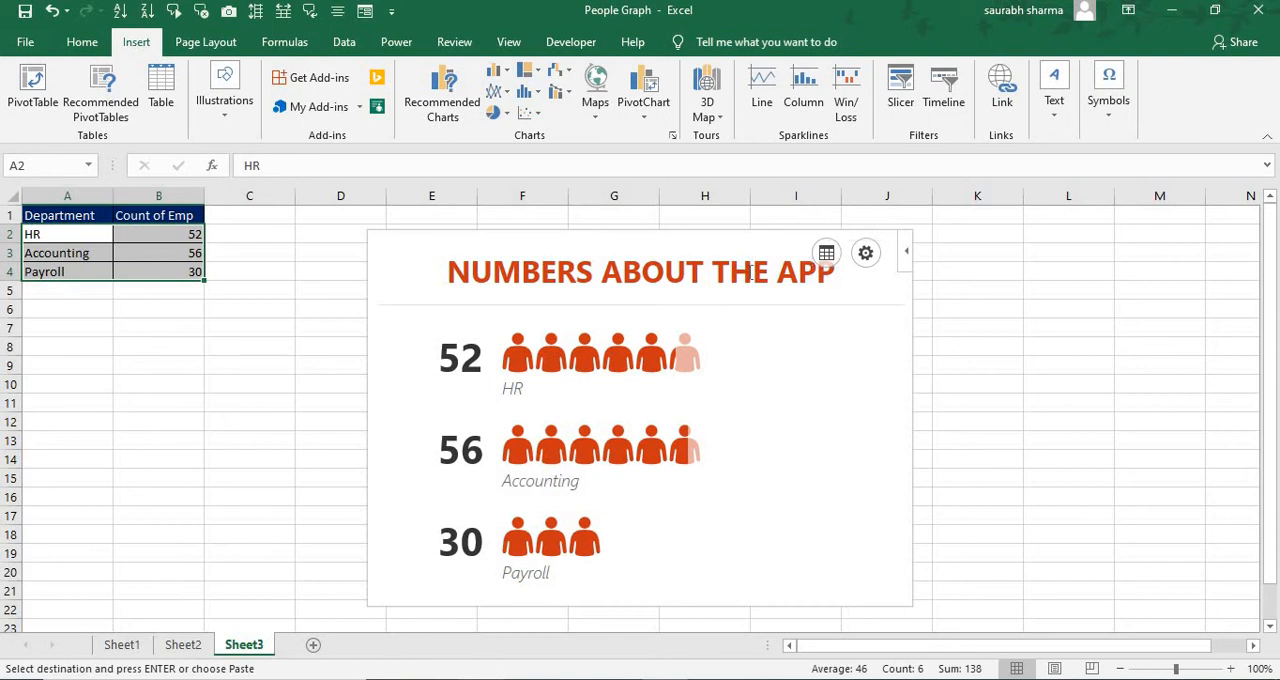
left_click(865, 252)
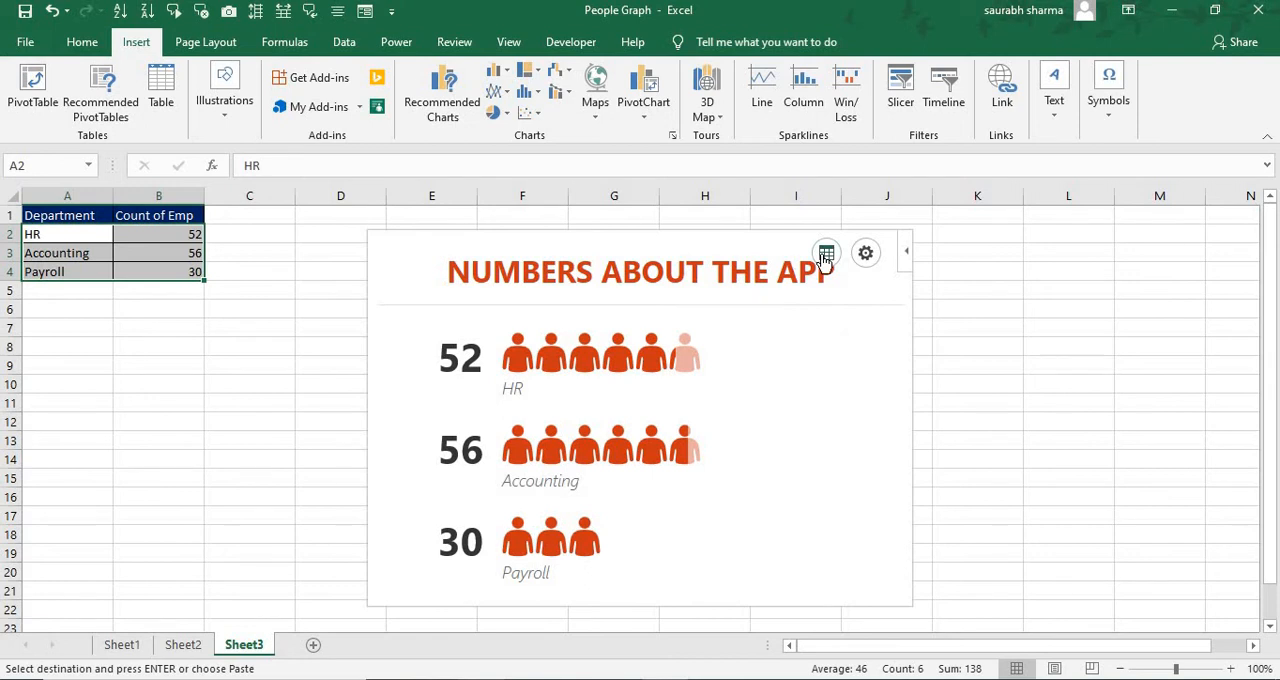
left_click(826, 252)
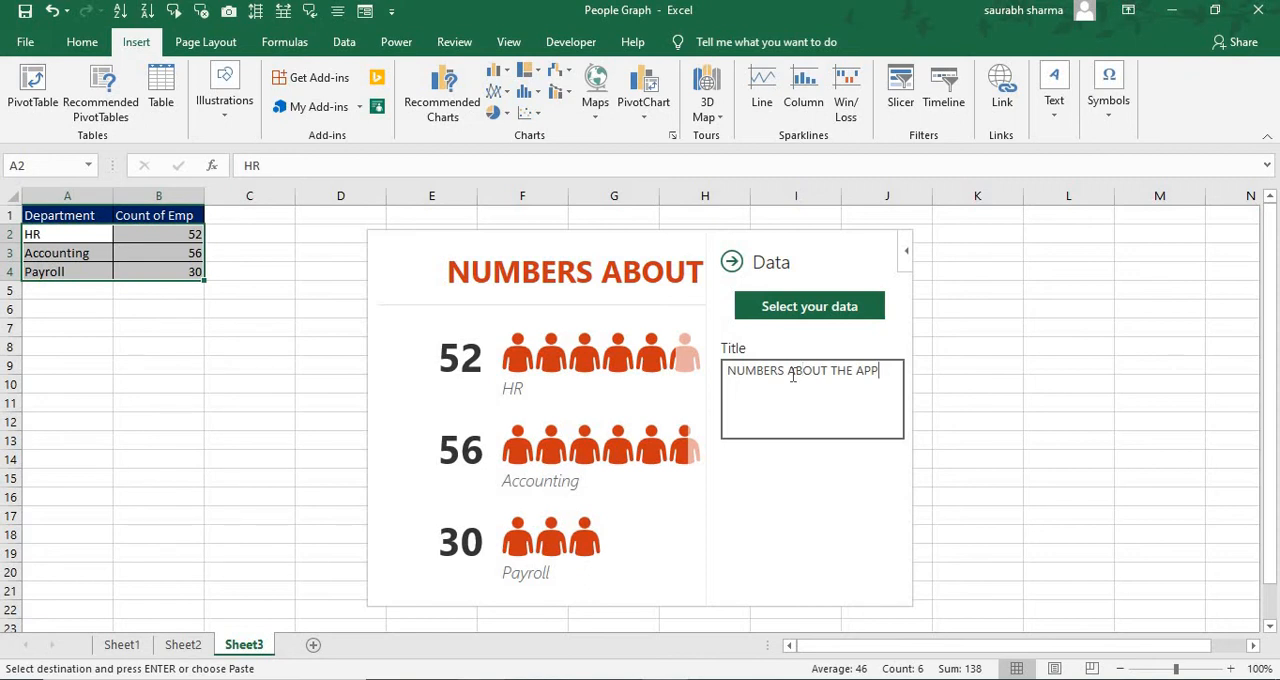
- Replace the old graph title with 'My Data'
key("Backspace")
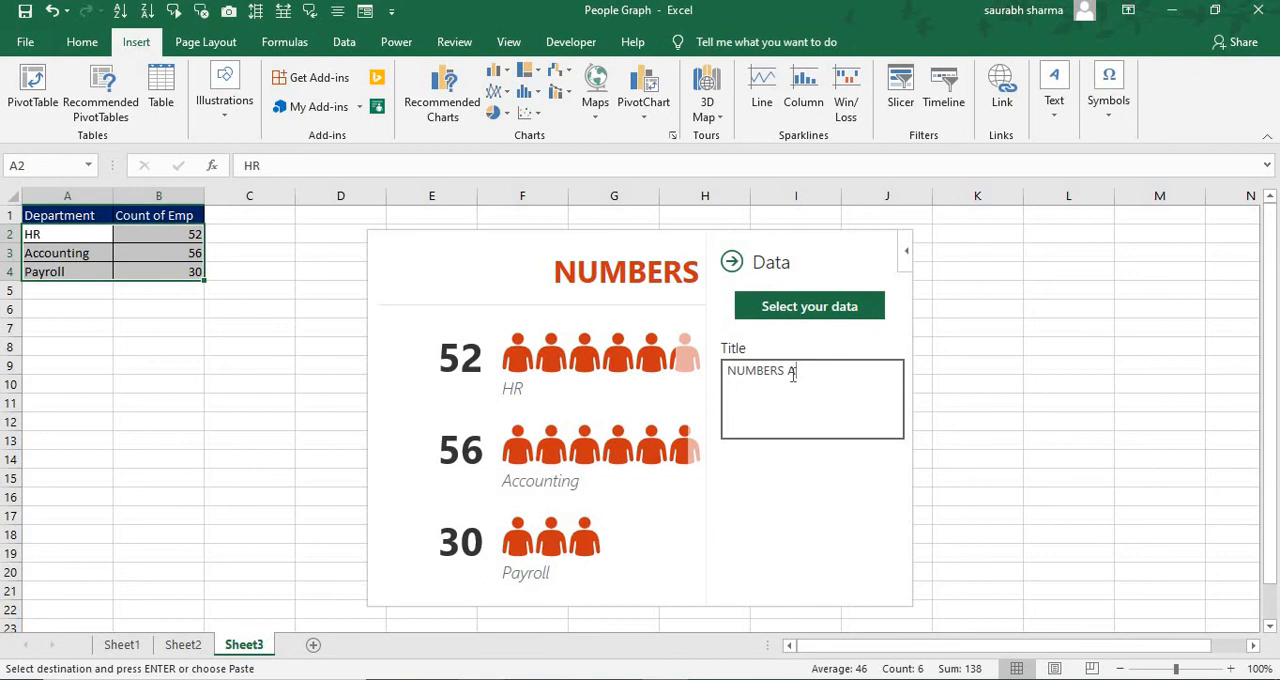
key("Backspace")
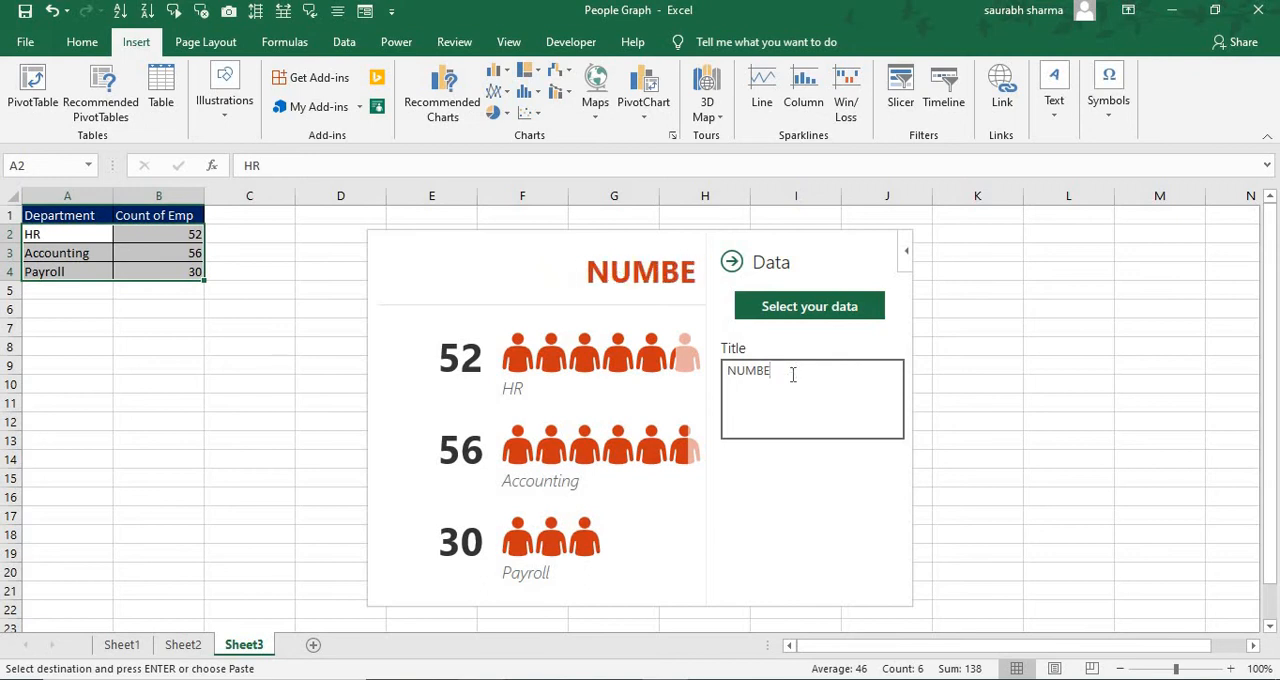
key("backspace")
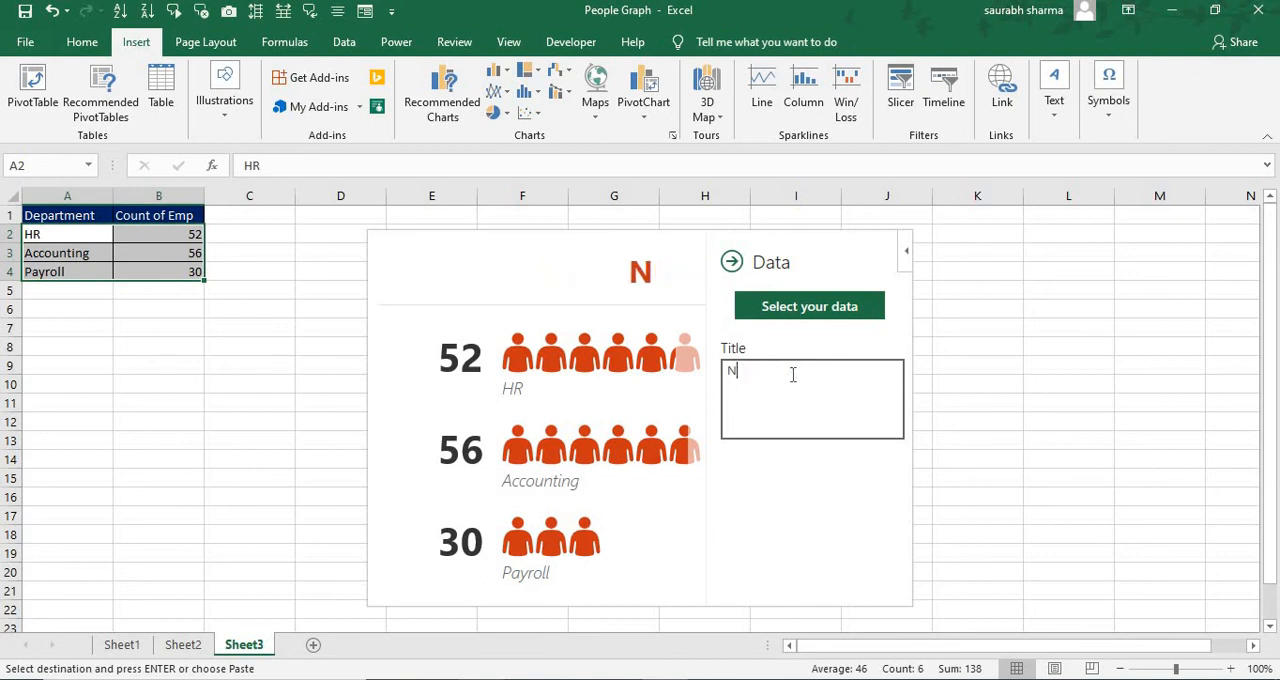
type("M")
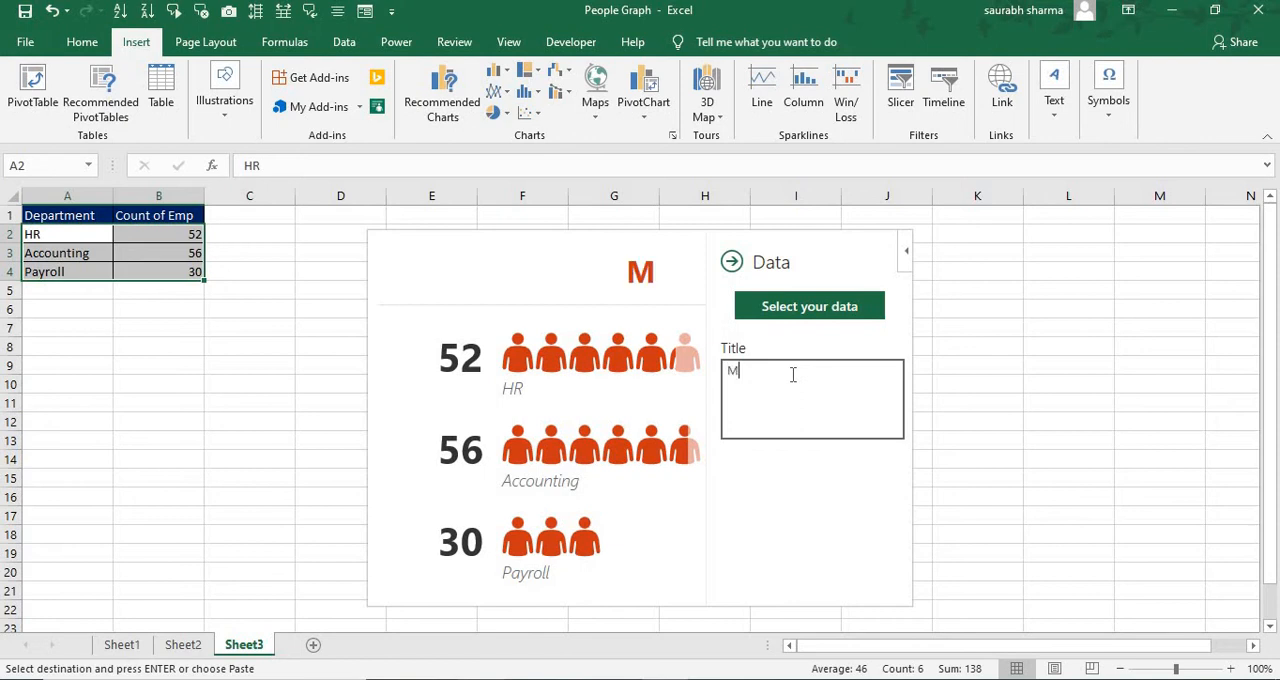
type("y D")
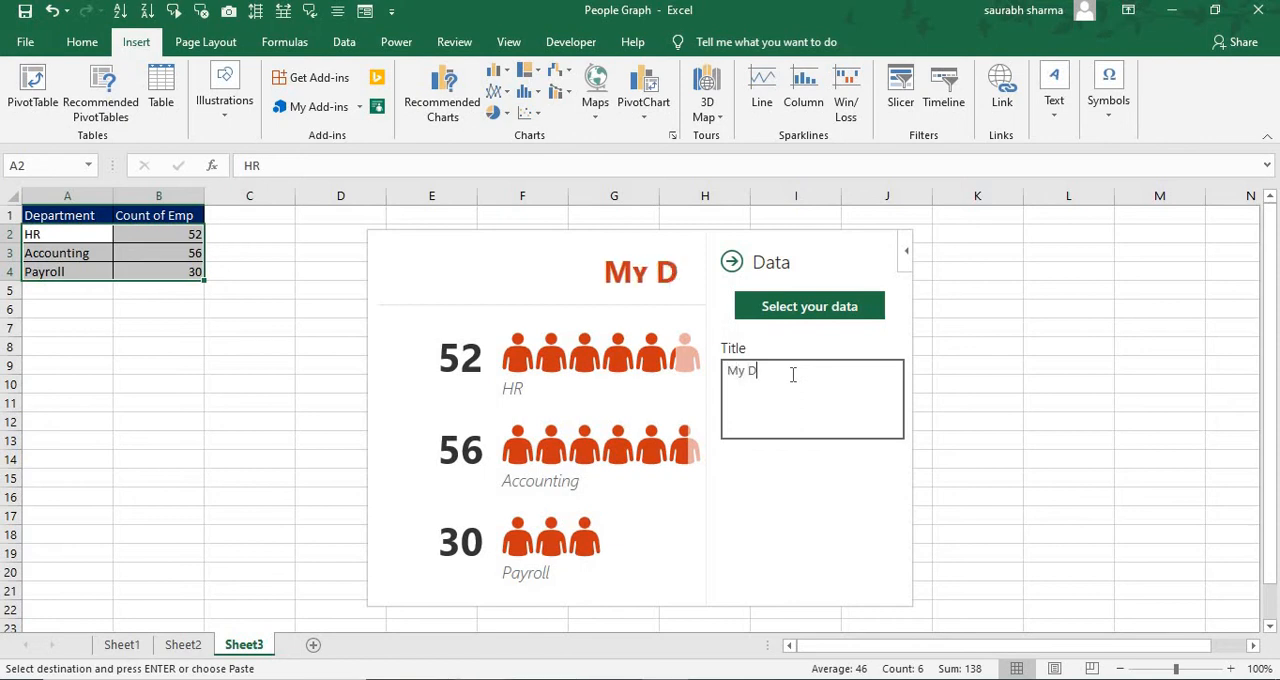
type("ata")
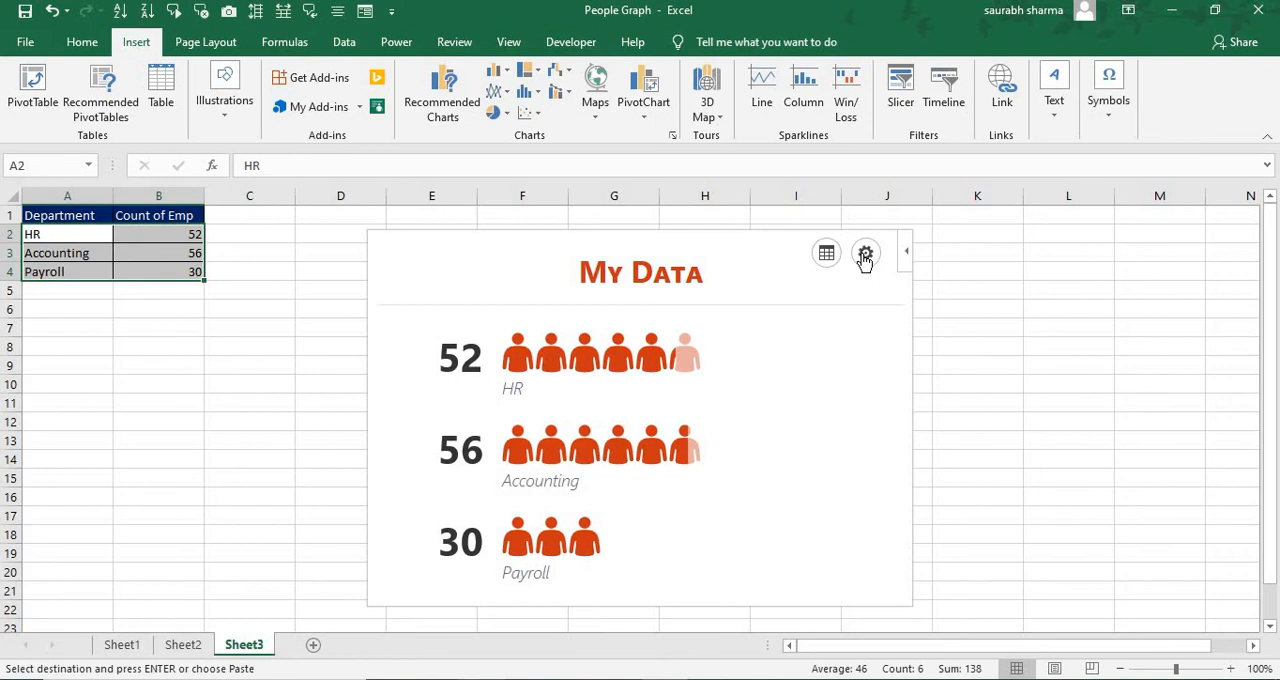
- Apply the yellow Type 2 layout with callout labels, then show the theme options
left_click(864, 252)
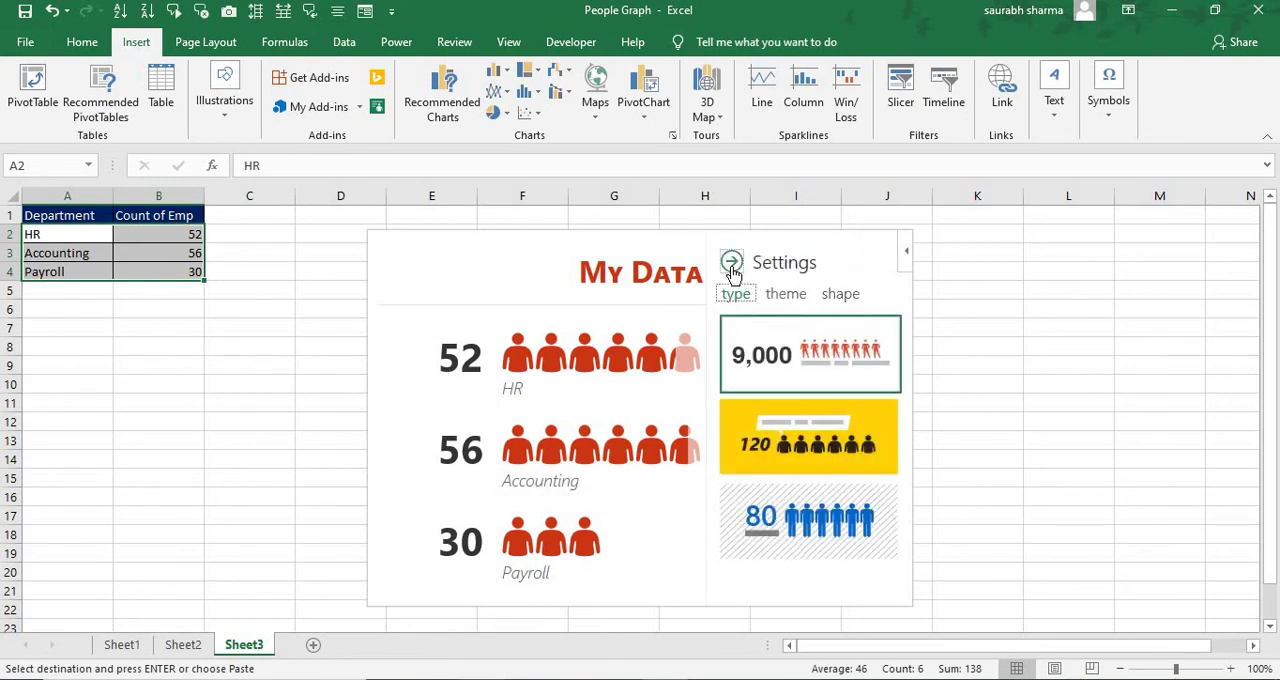
mouse_move(762, 299)
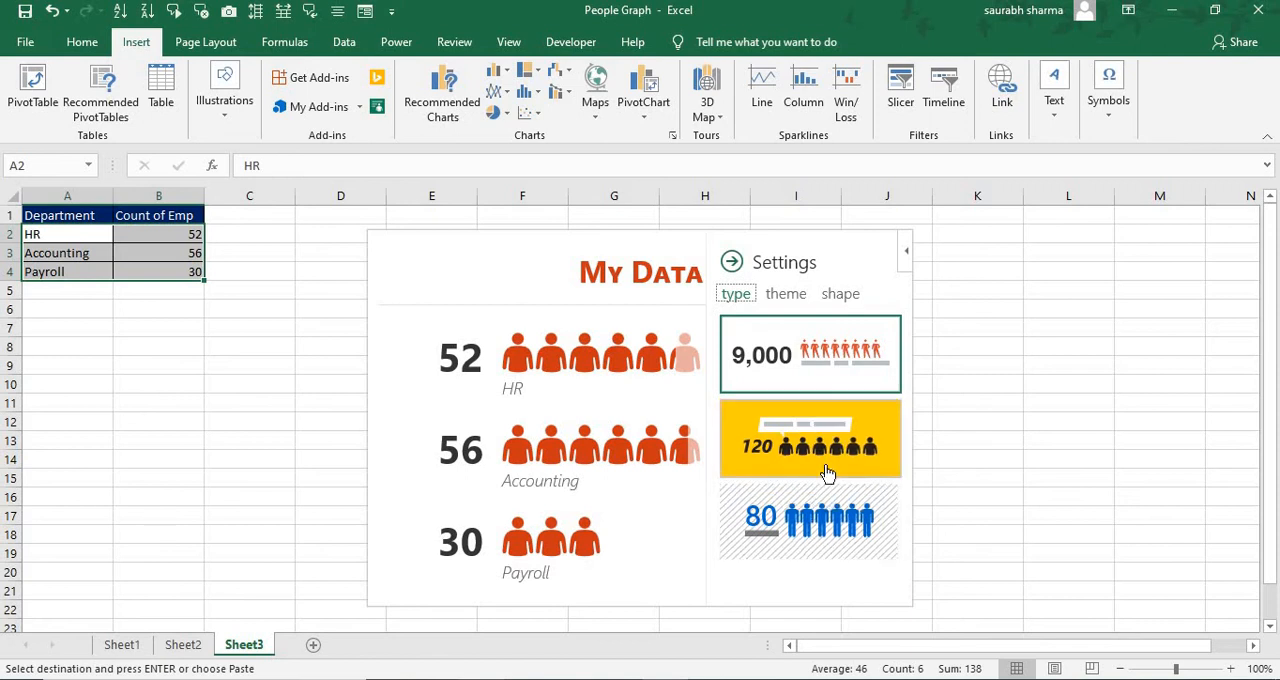
mouse_move(825, 490)
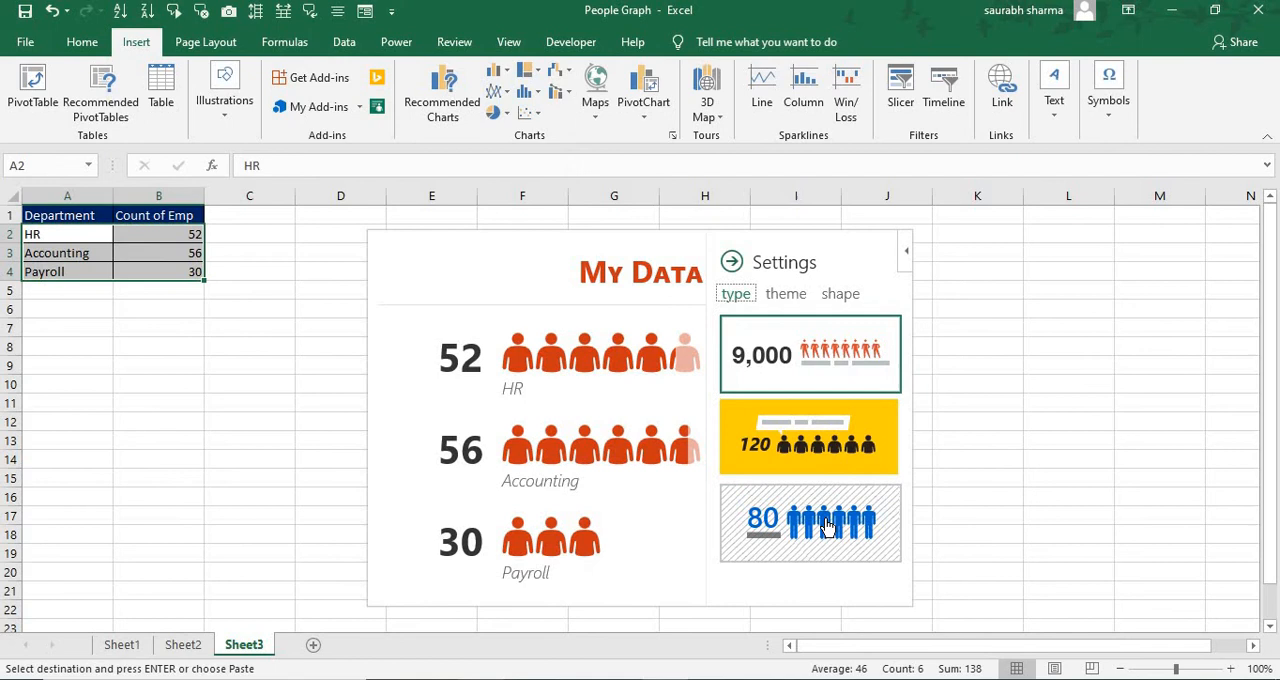
mouse_move(830, 467)
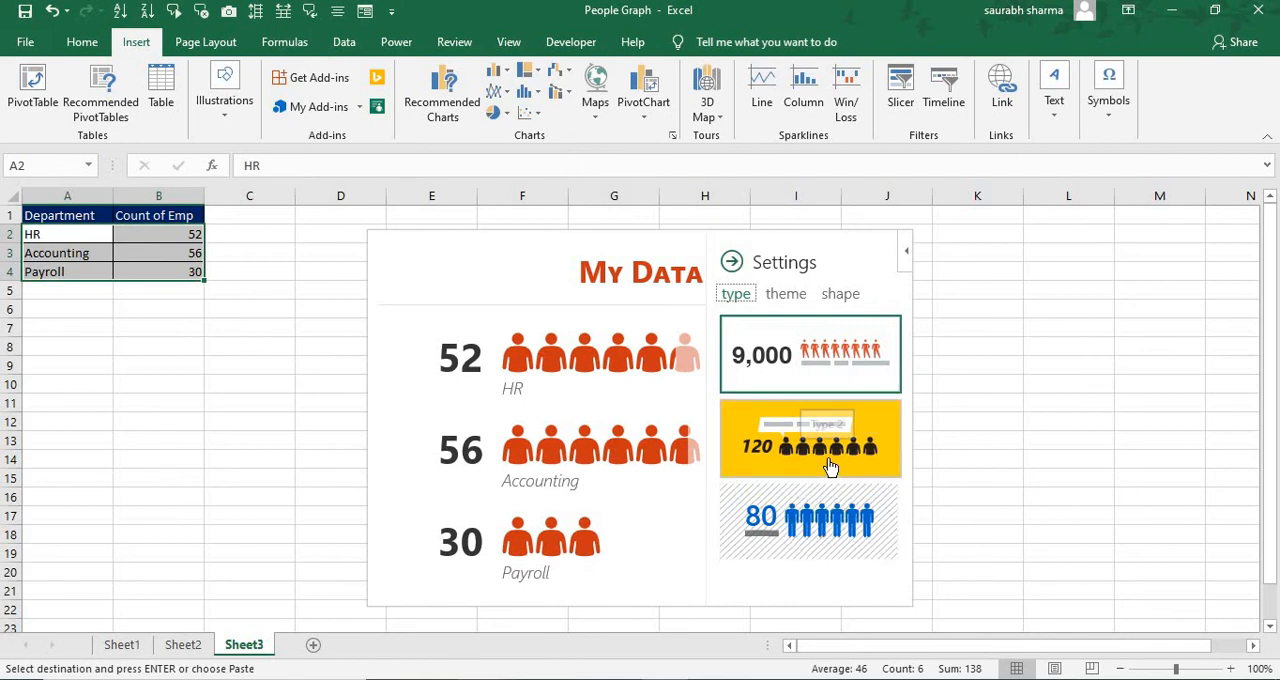
left_click(810, 438)
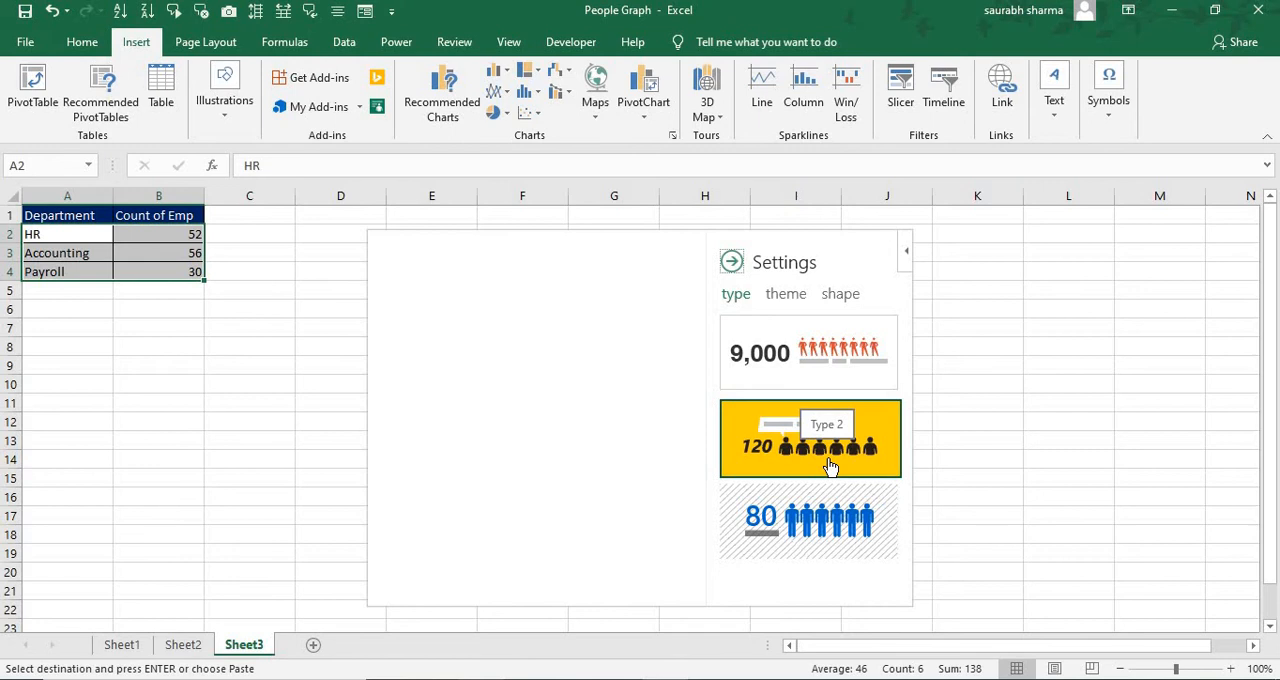
left_click(810, 438)
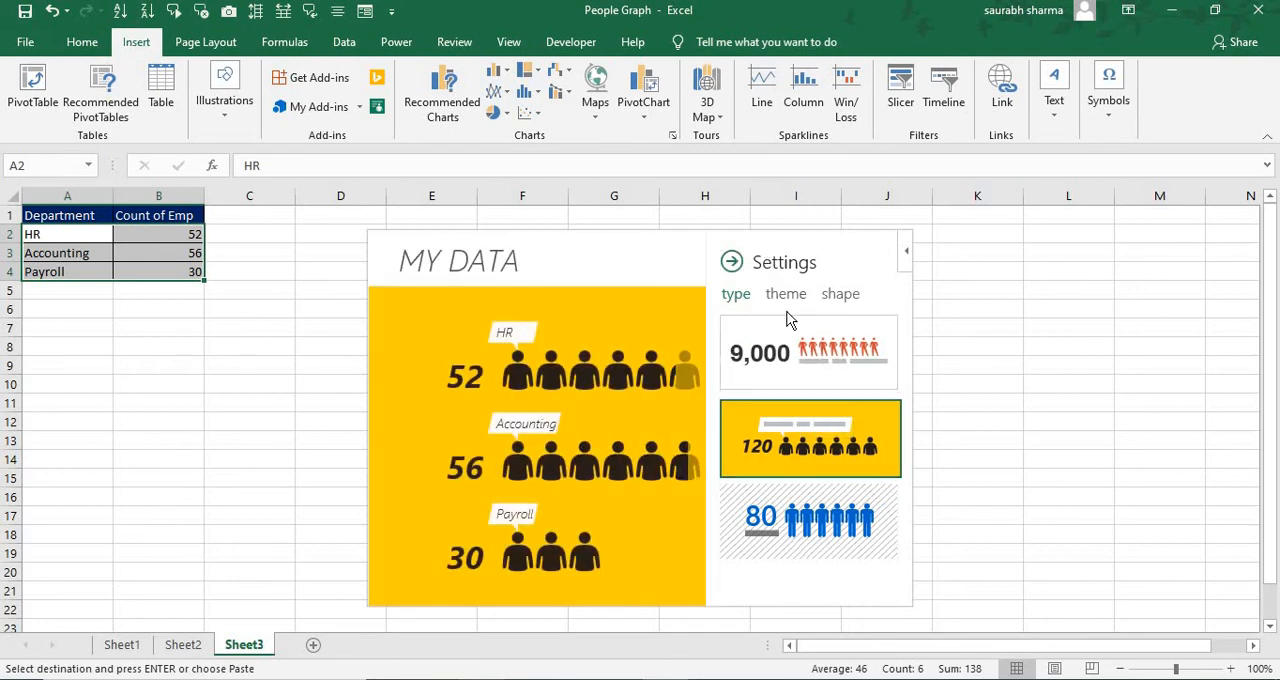
mouse_move(786, 300)
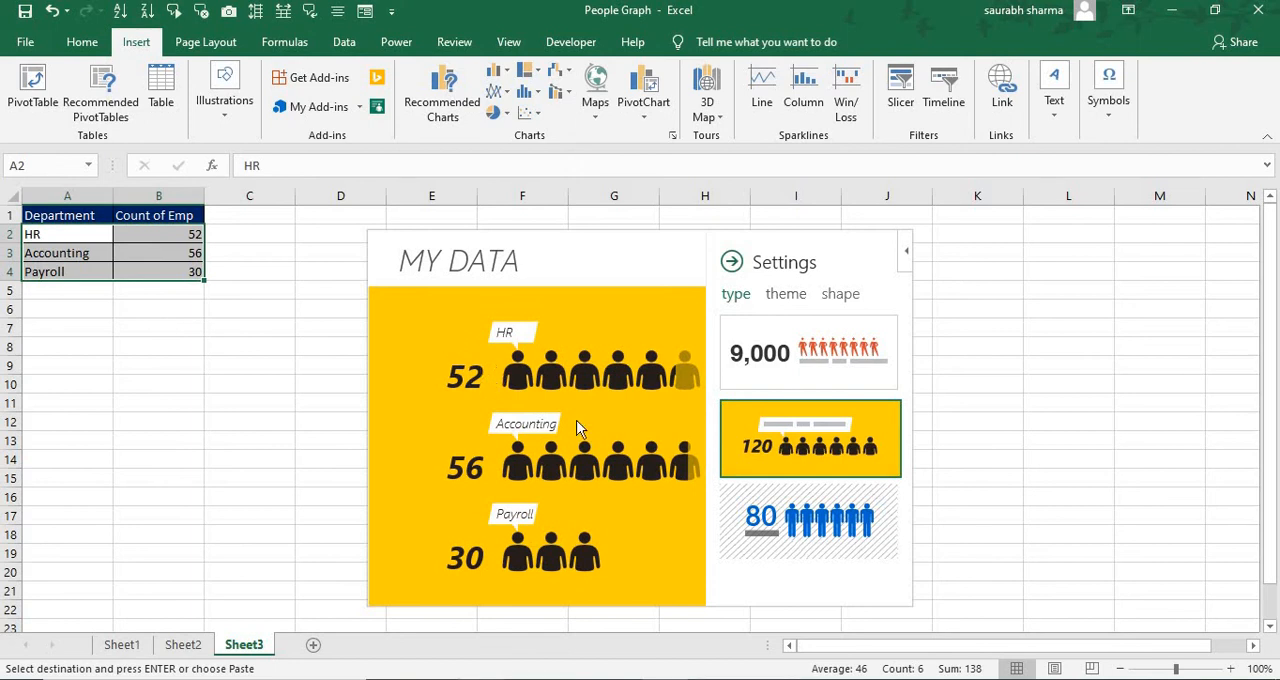
left_click(785, 293)
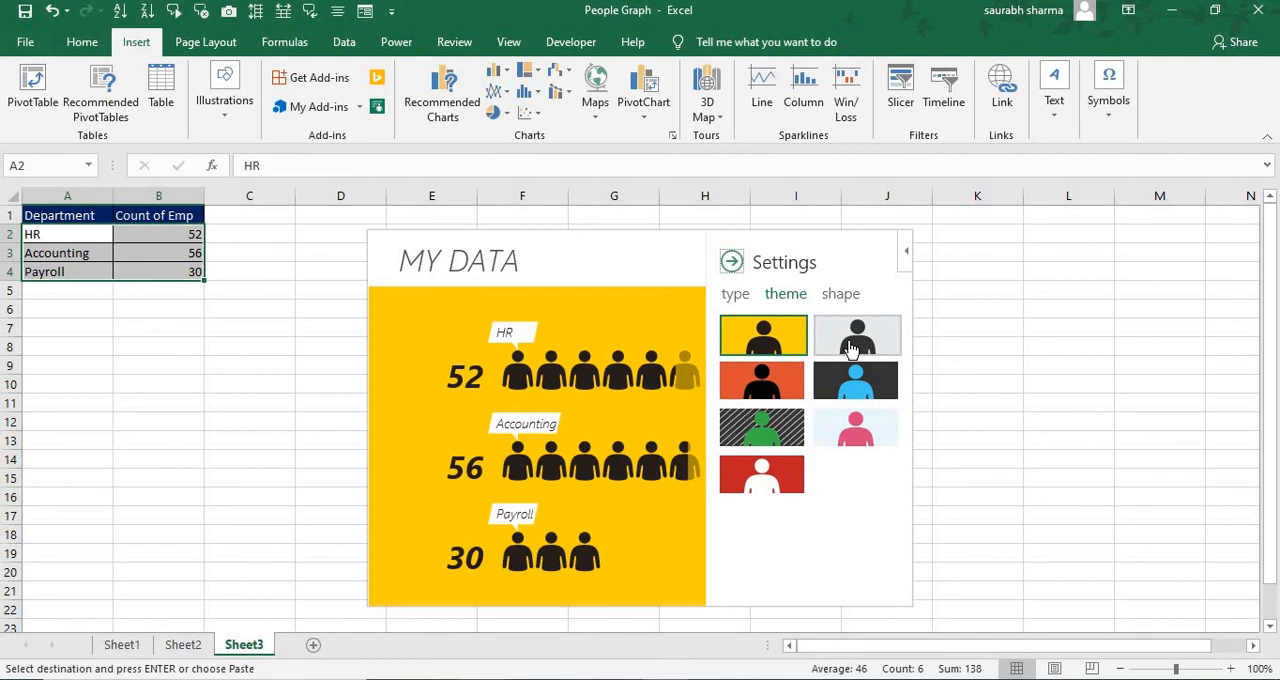
- Try several colour themes and settle on the dark theme with blue figures
left_click(855, 381)
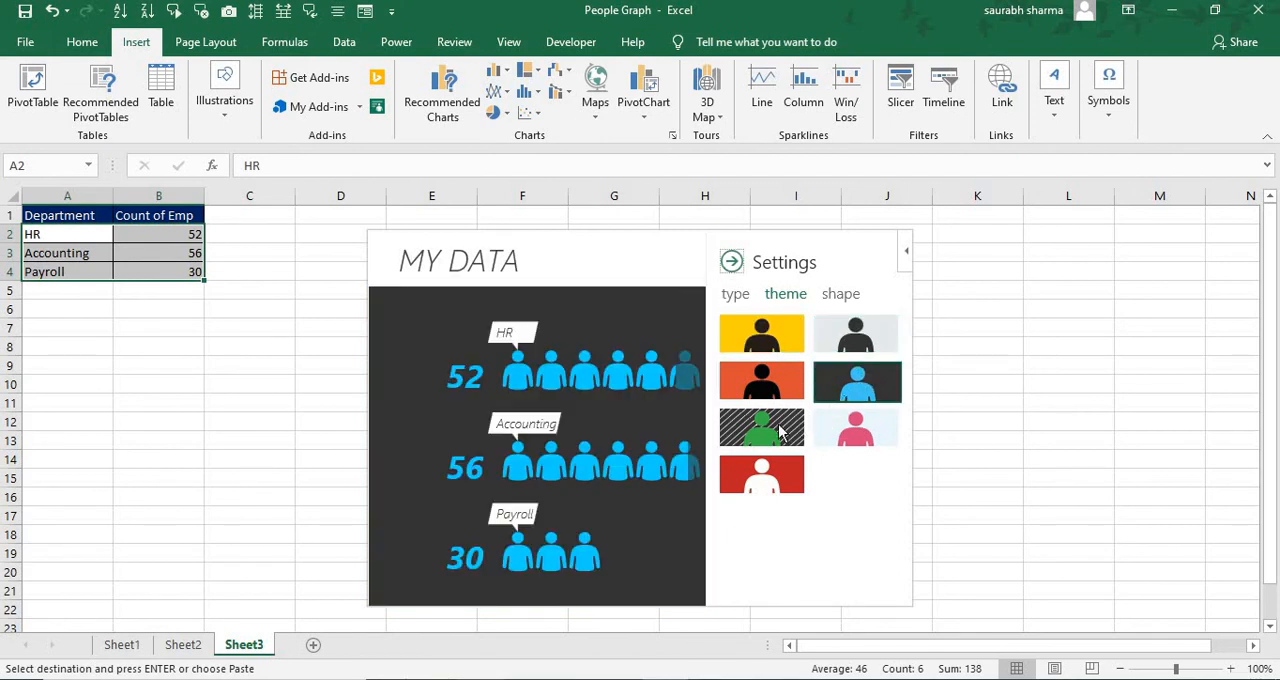
left_click(761, 427)
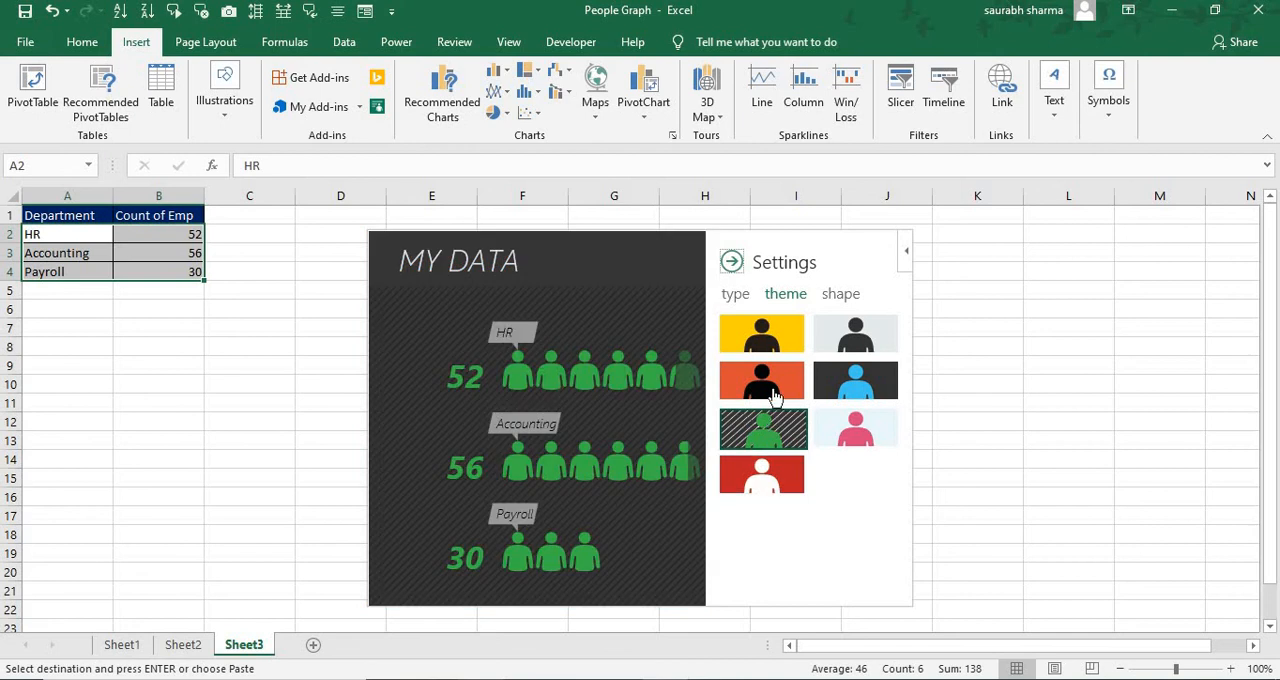
left_click(761, 381)
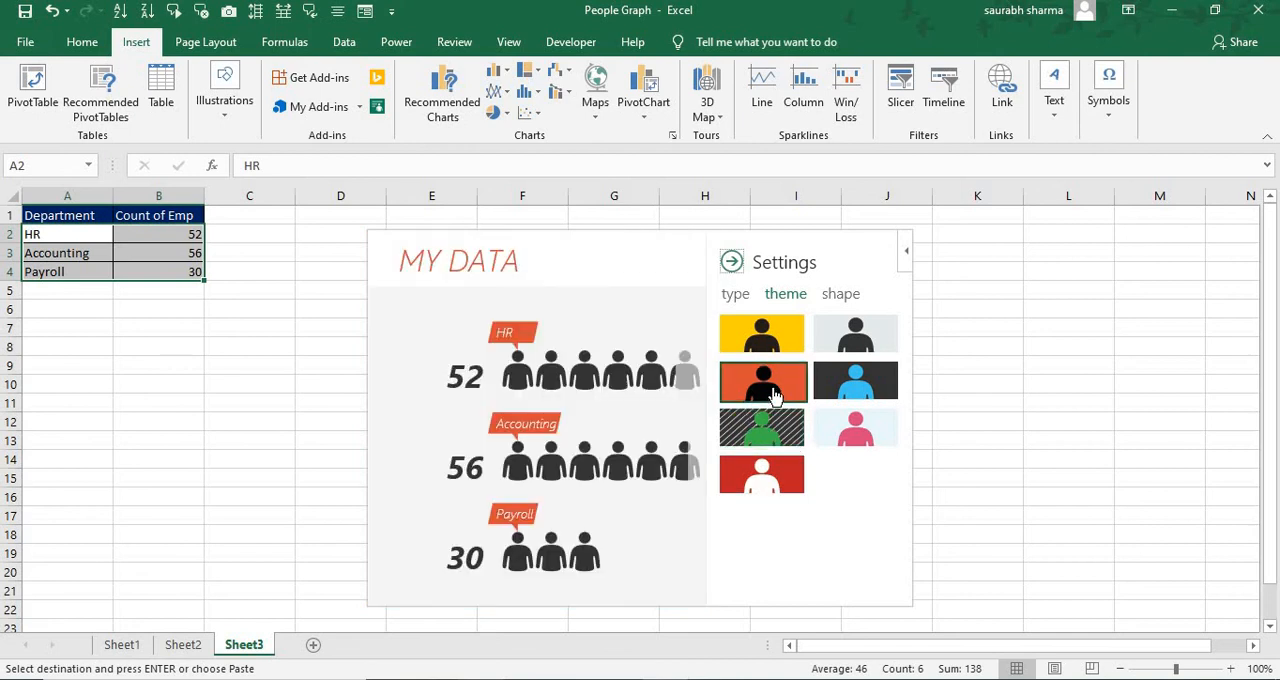
left_click(855, 381)
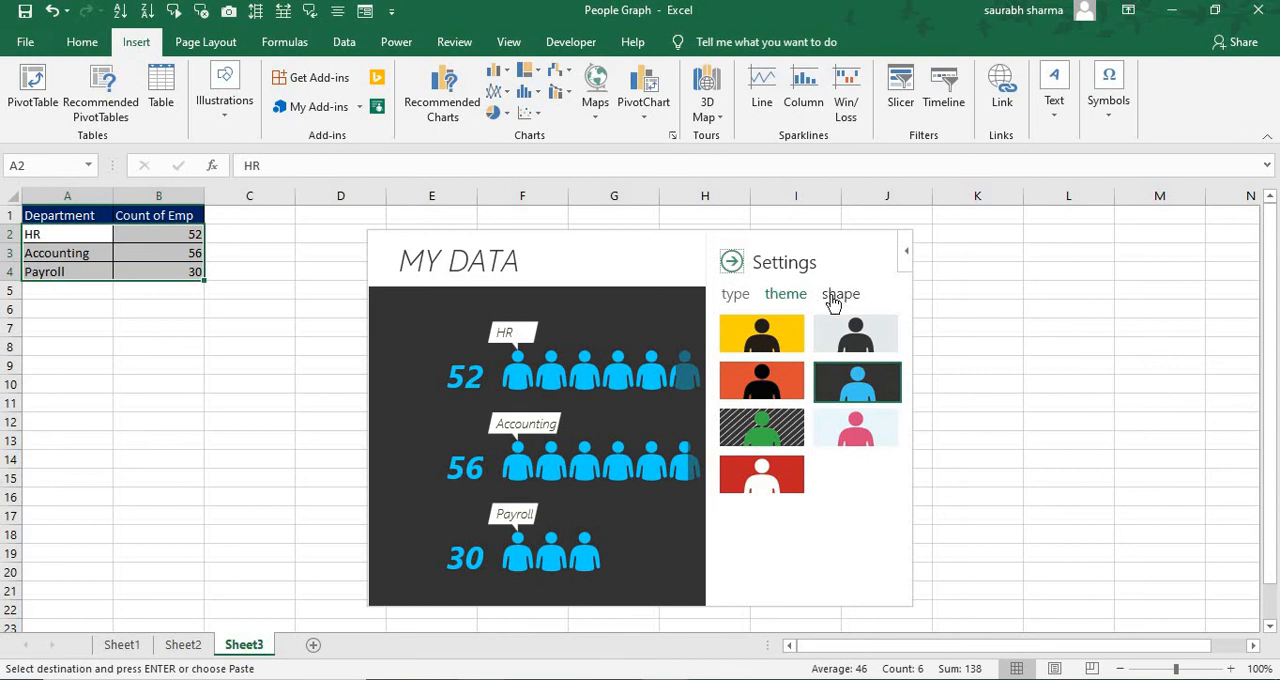
- Try person, star, money-bag, box and wristwatch icon shapes for the figures
left_click(840, 294)
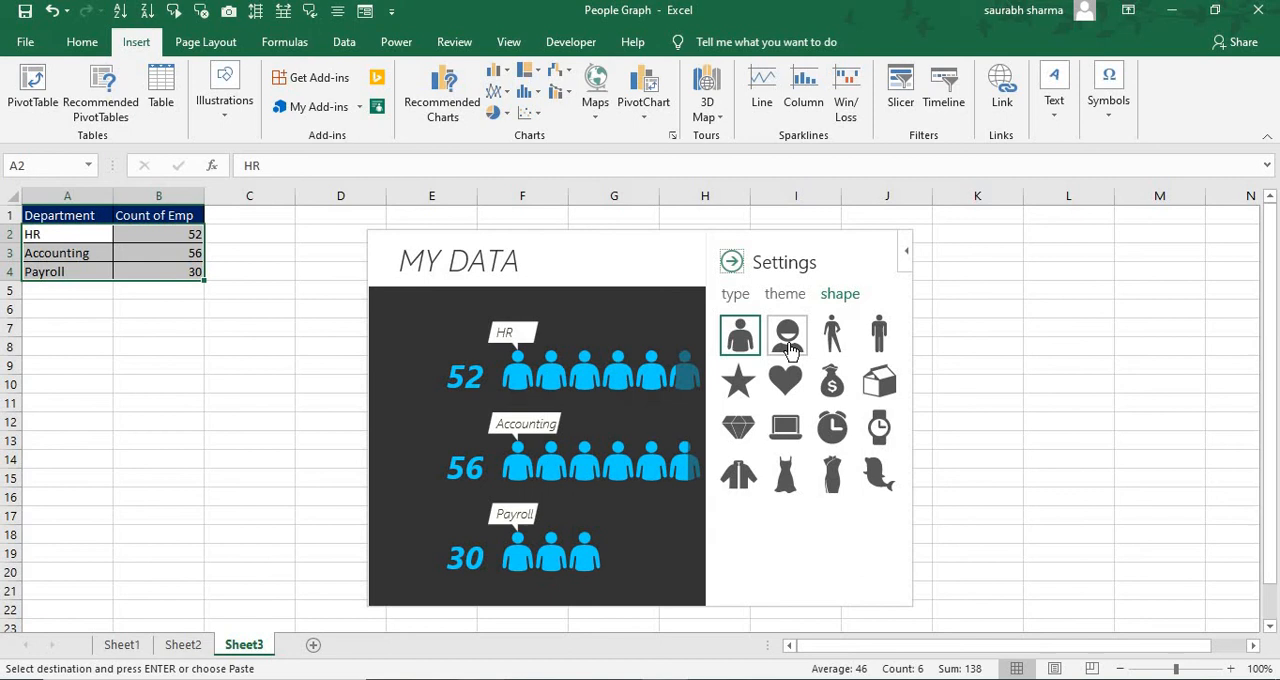
left_click(833, 335)
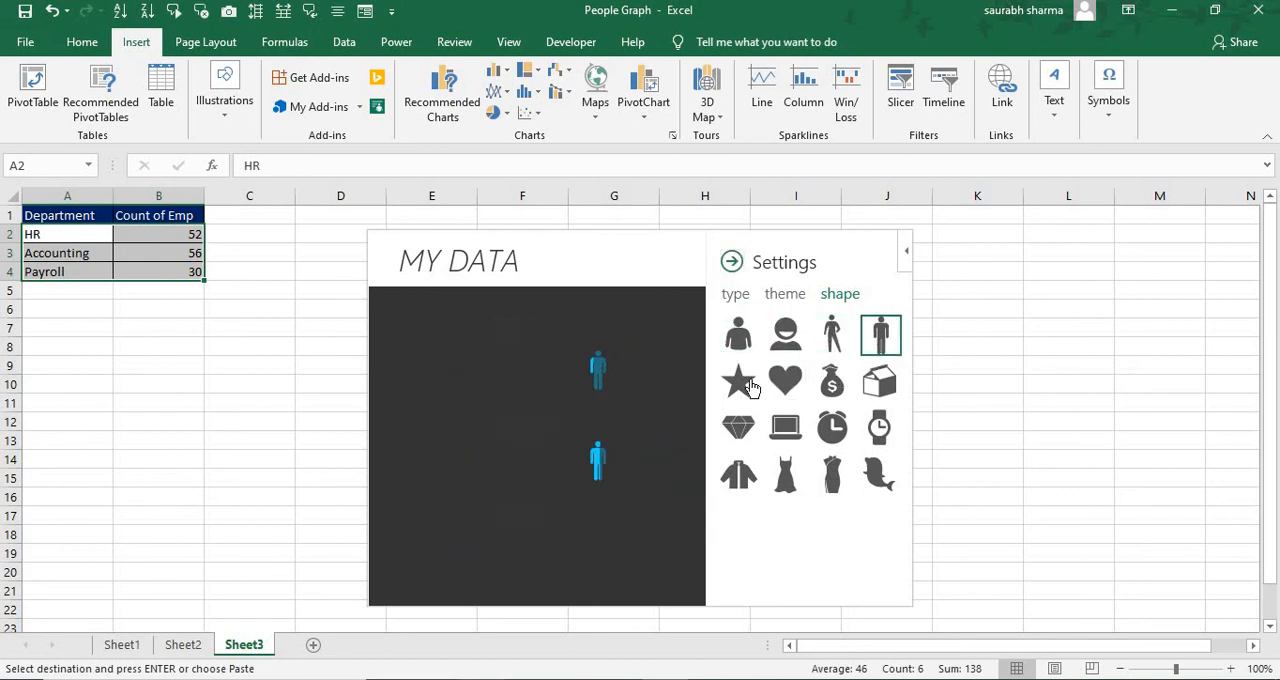
left_click(738, 382)
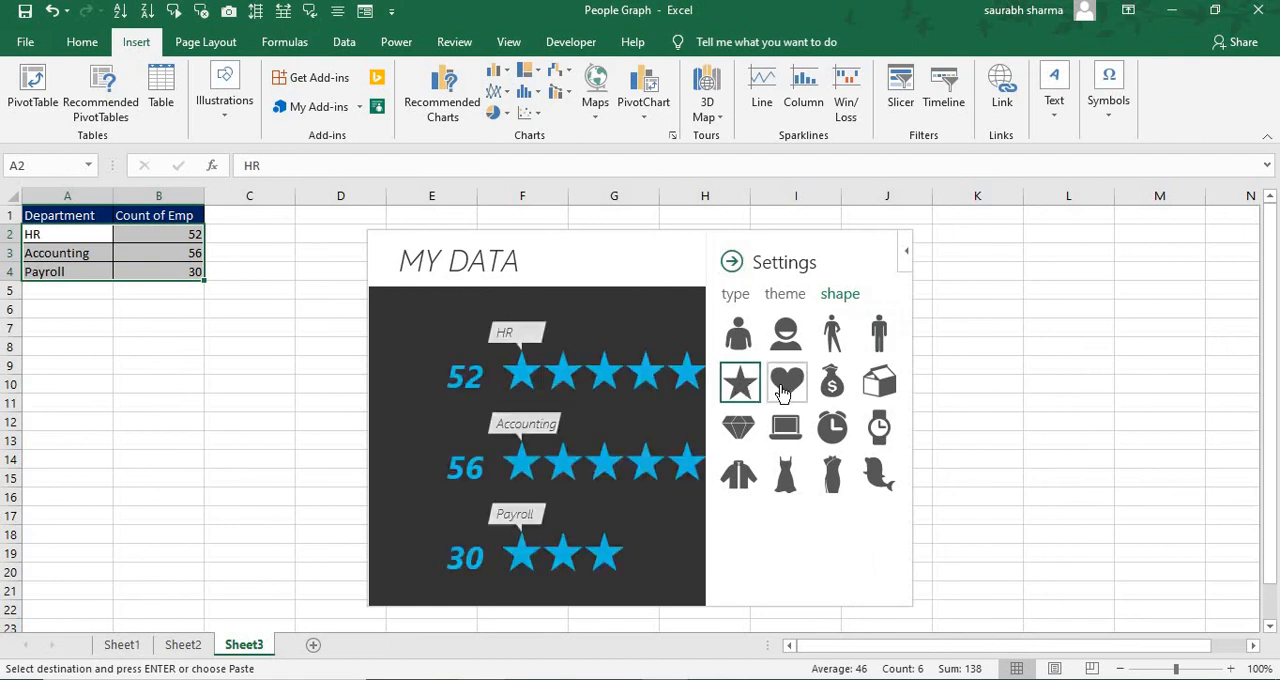
left_click(785, 382)
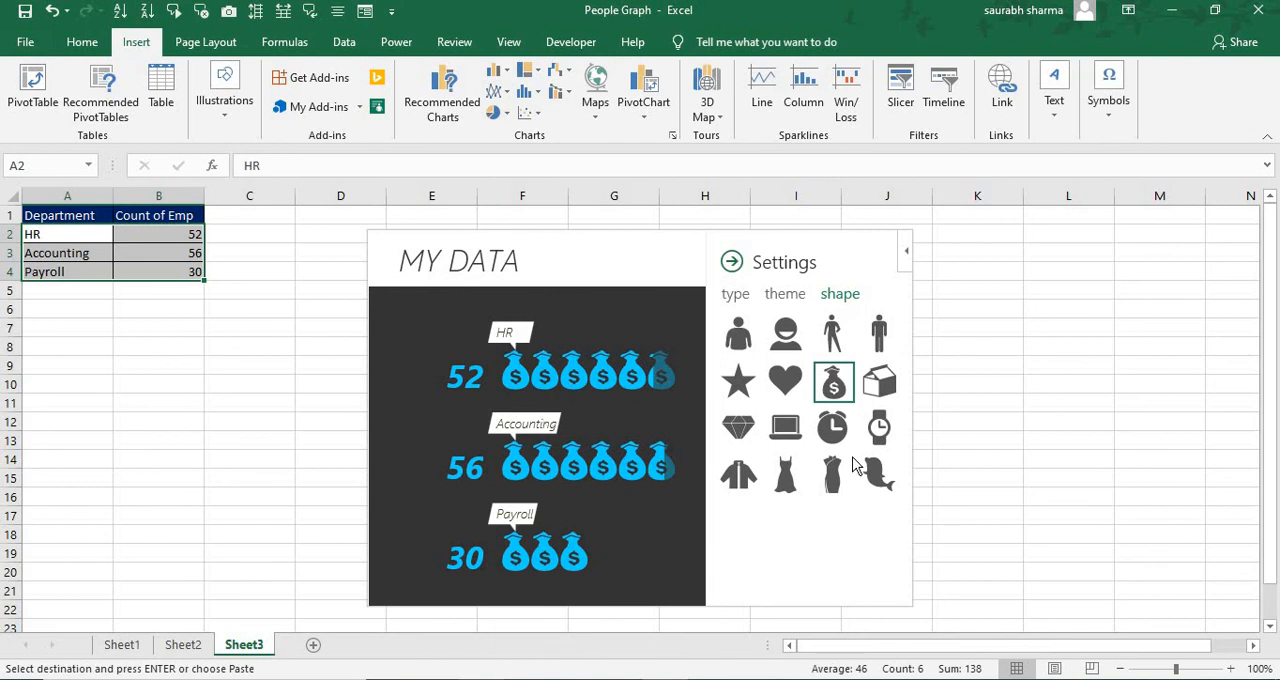
left_click(879, 381)
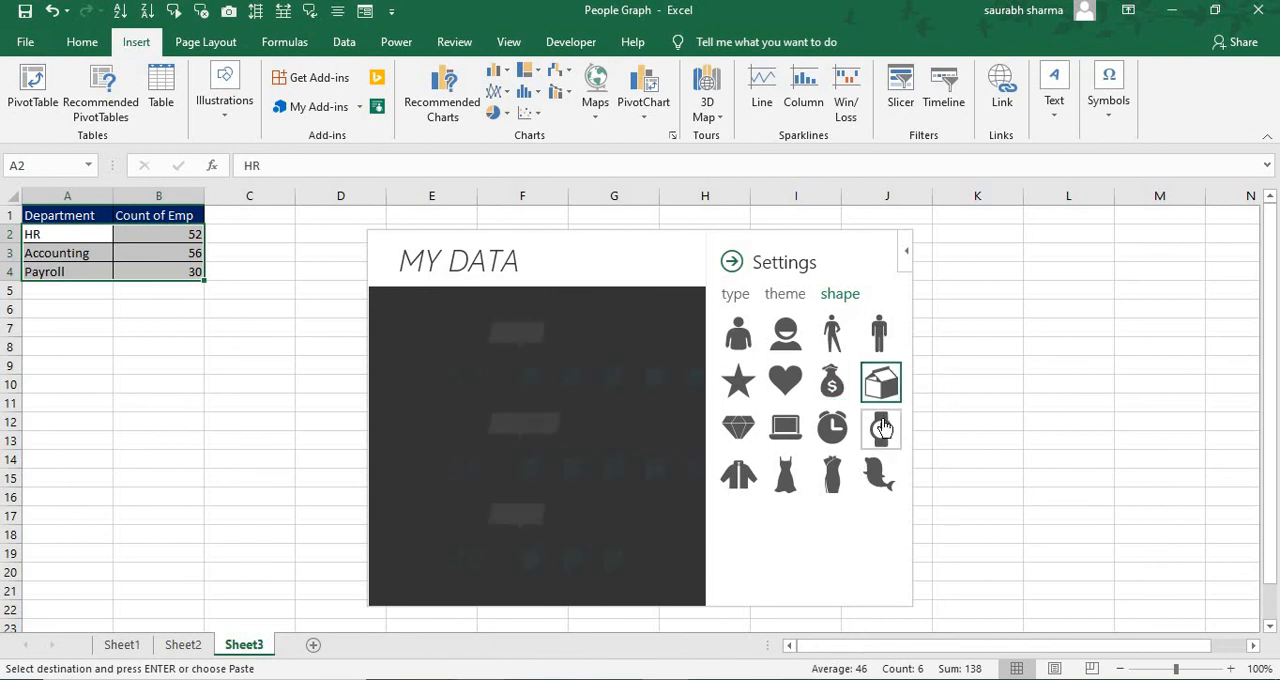
left_click(880, 428)
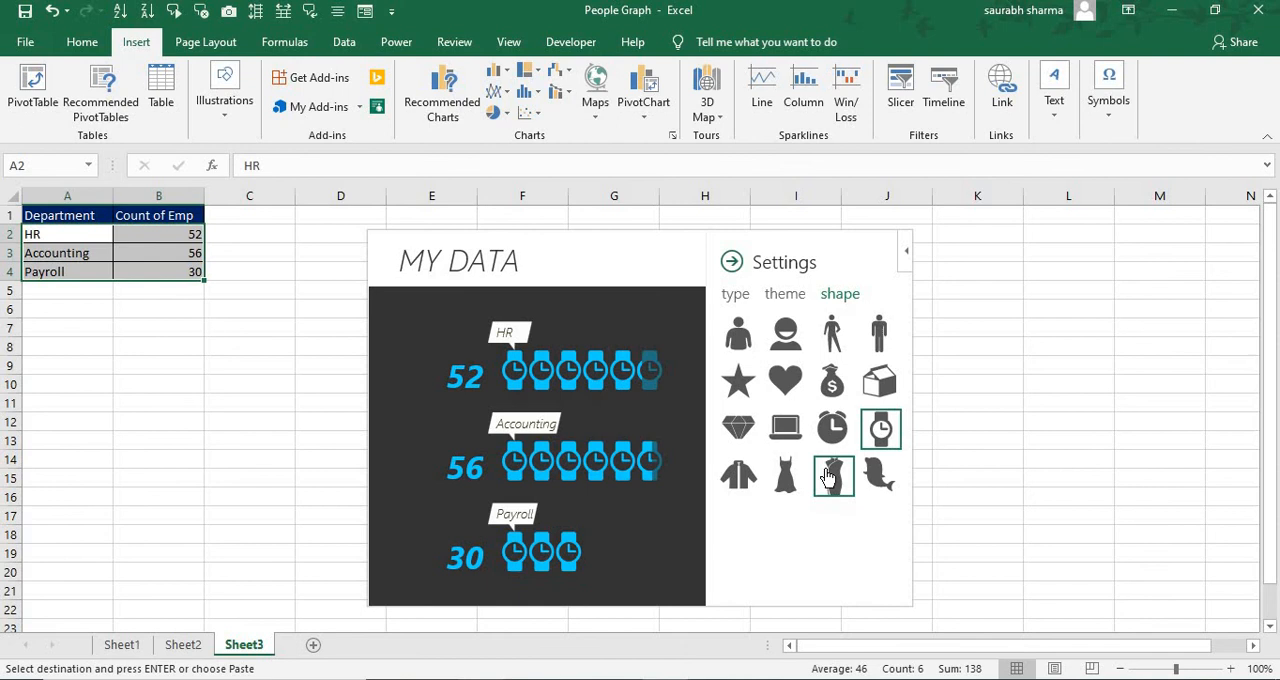
- Try dress and jacket icons, settle on money-bag icons and close the settings
left_click(833, 475)
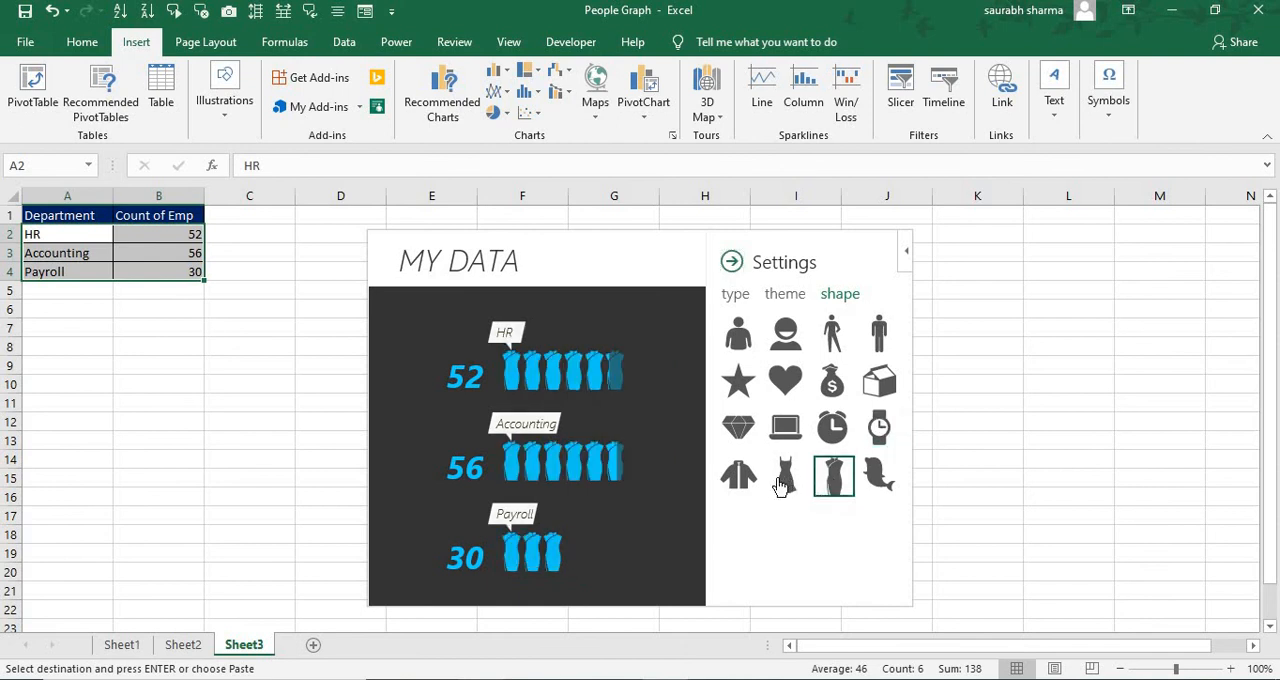
left_click(786, 475)
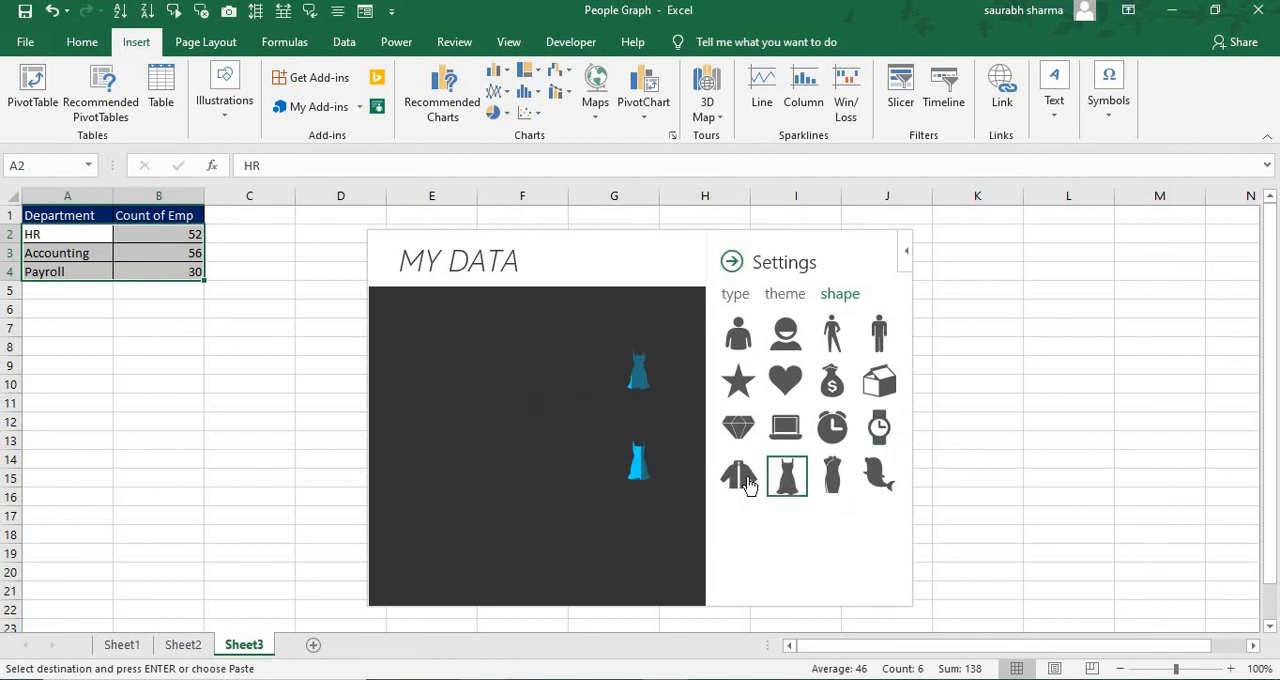
left_click(740, 475)
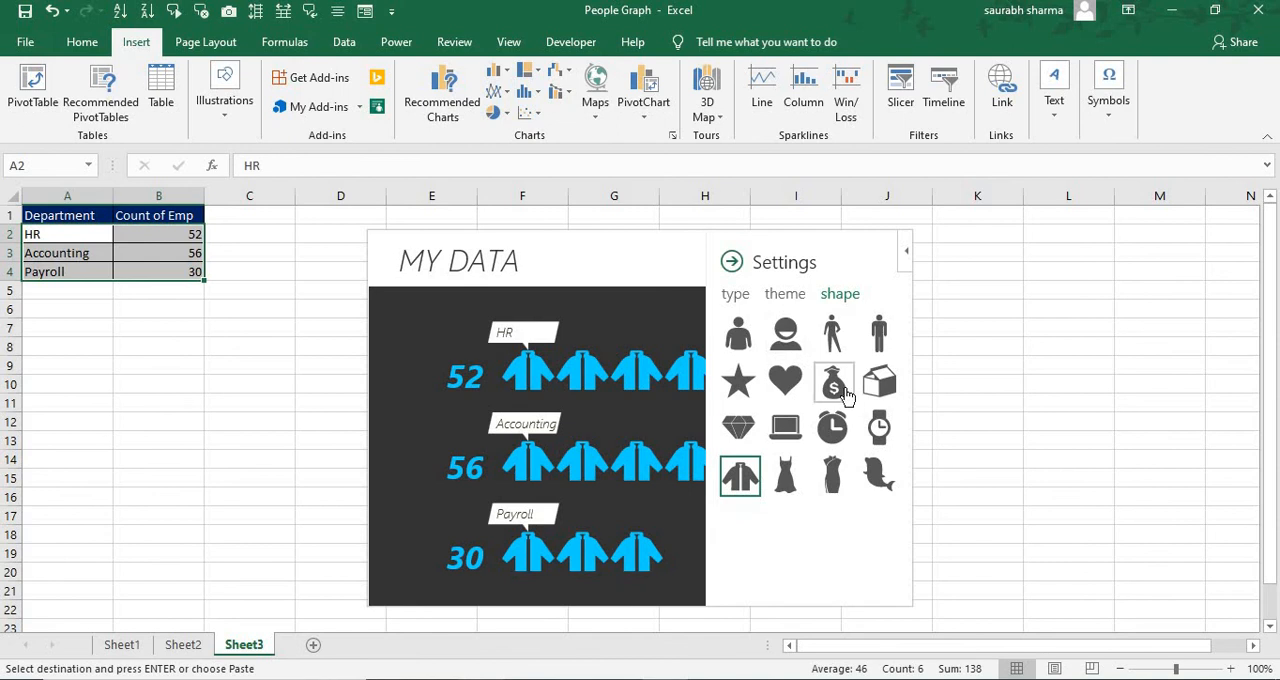
left_click(833, 381)
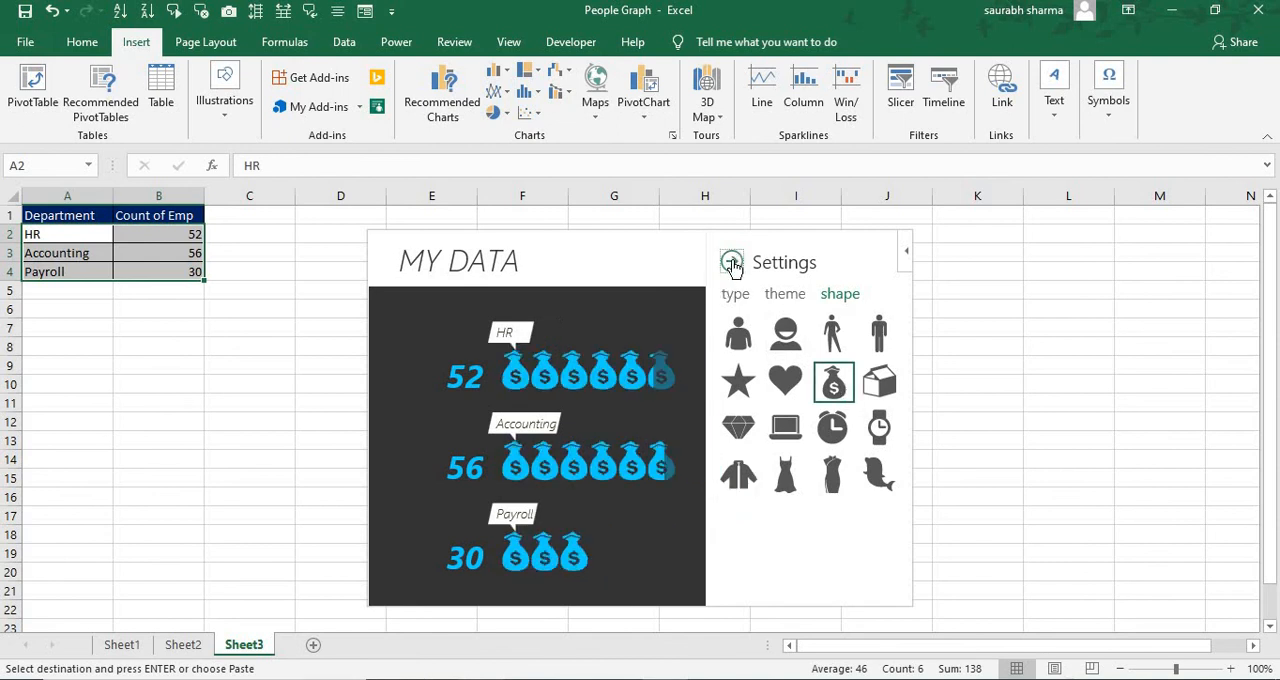
left_click(732, 262)
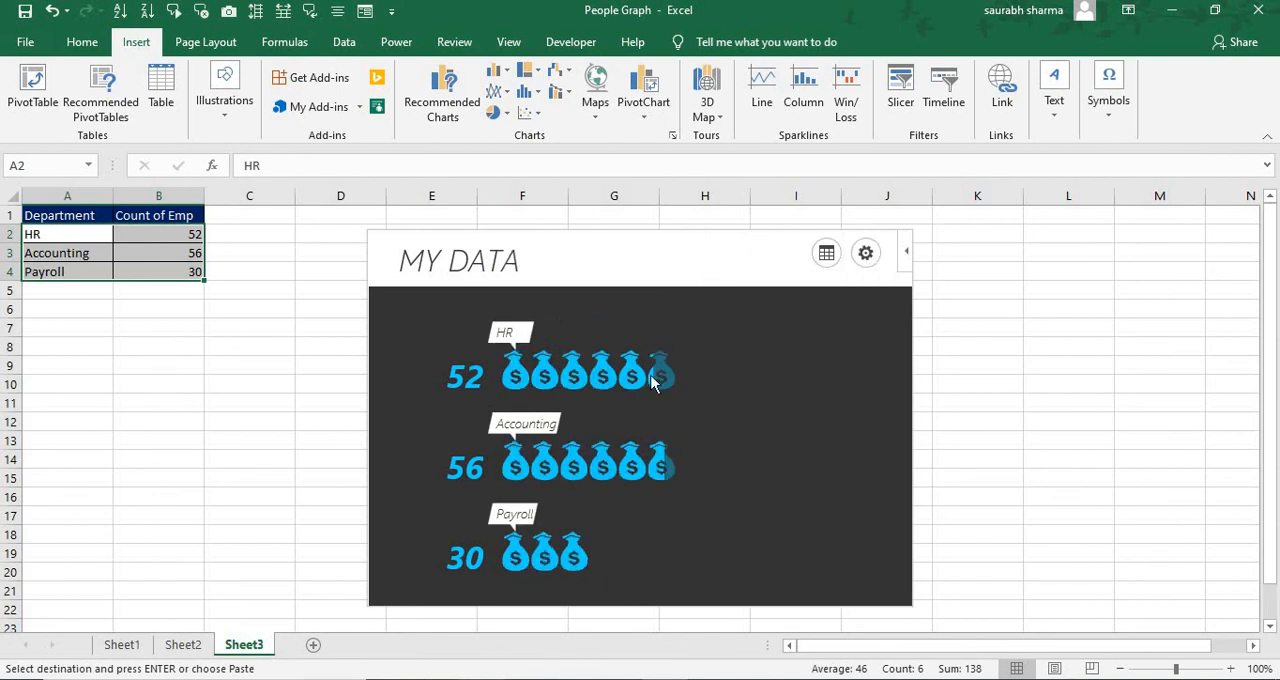
mouse_move(367, 232)
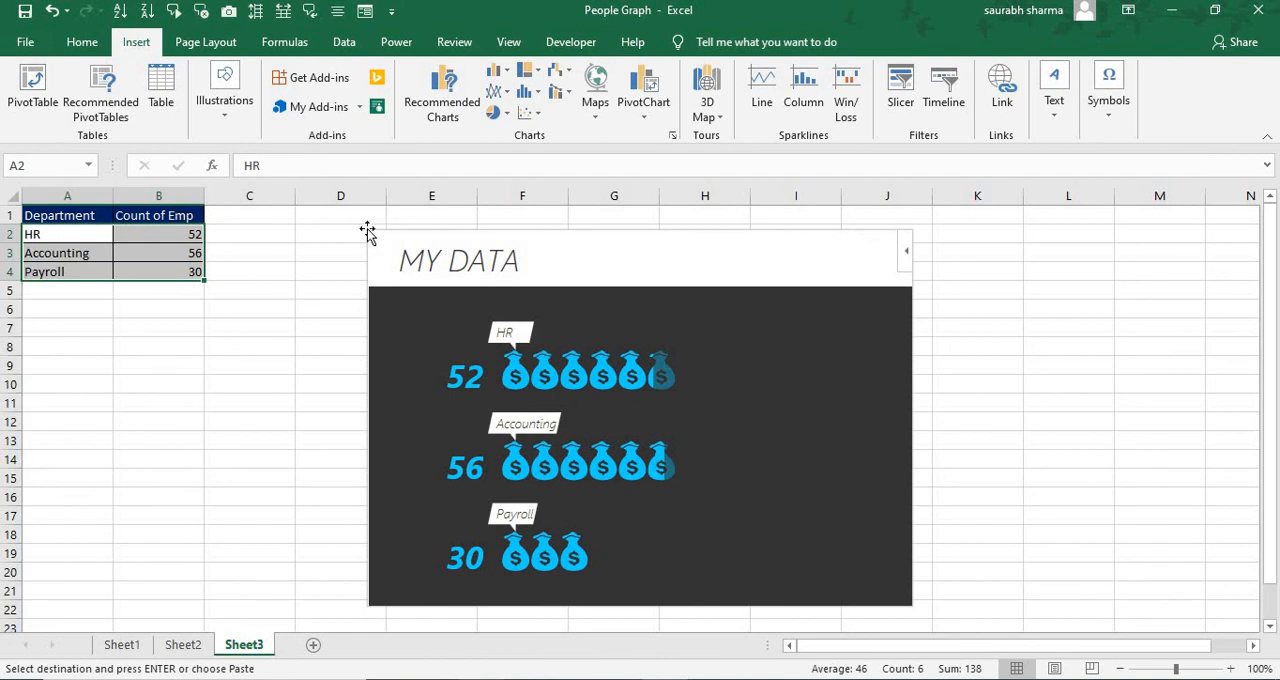